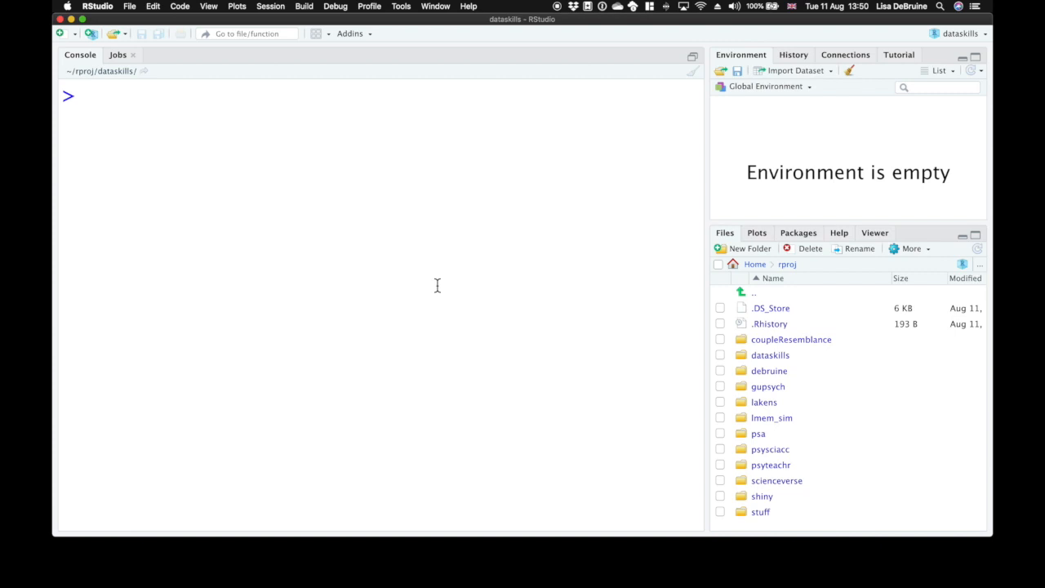
Open dataskills.Rproj from the dataskills folder as the current project
{"action": "left_click", "coordinate": [130, 5]}
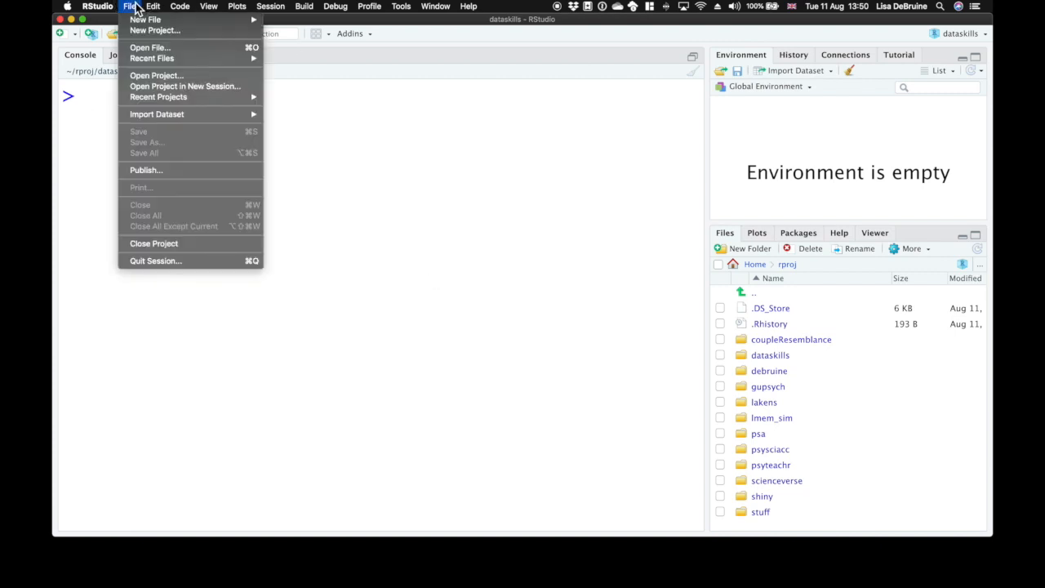
{"action": "mouse_move", "coordinate": [155, 30]}
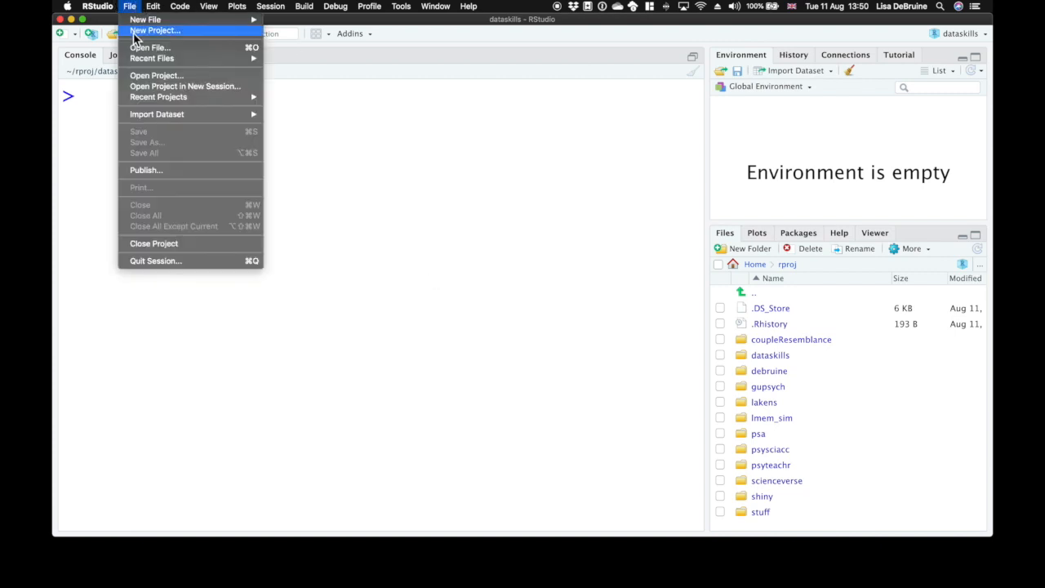
{"action": "mouse_move", "coordinate": [156, 75]}
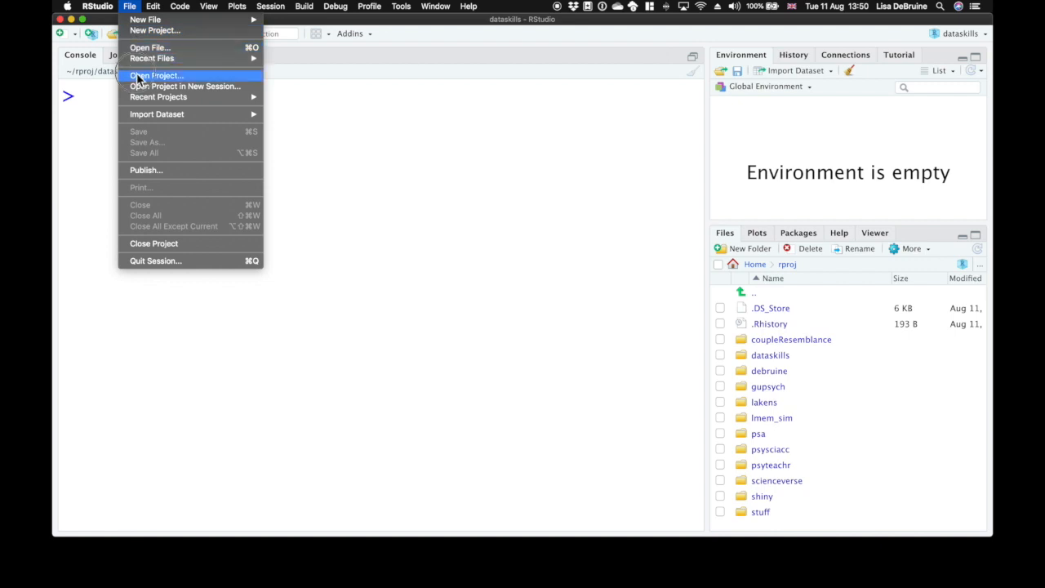
{"action": "left_click", "coordinate": [156, 76]}
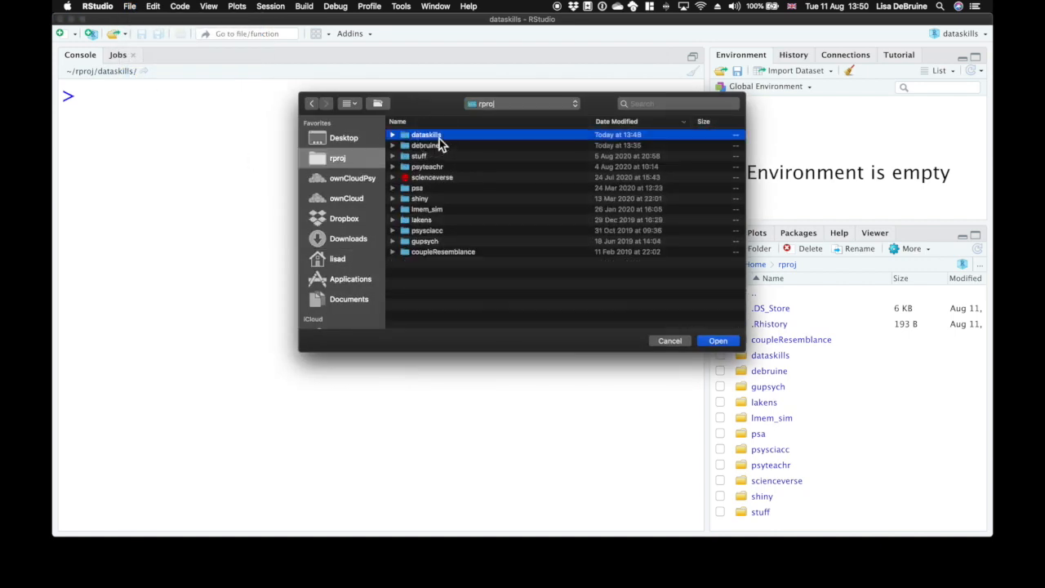
{"action": "double_click", "coordinate": [425, 135]}
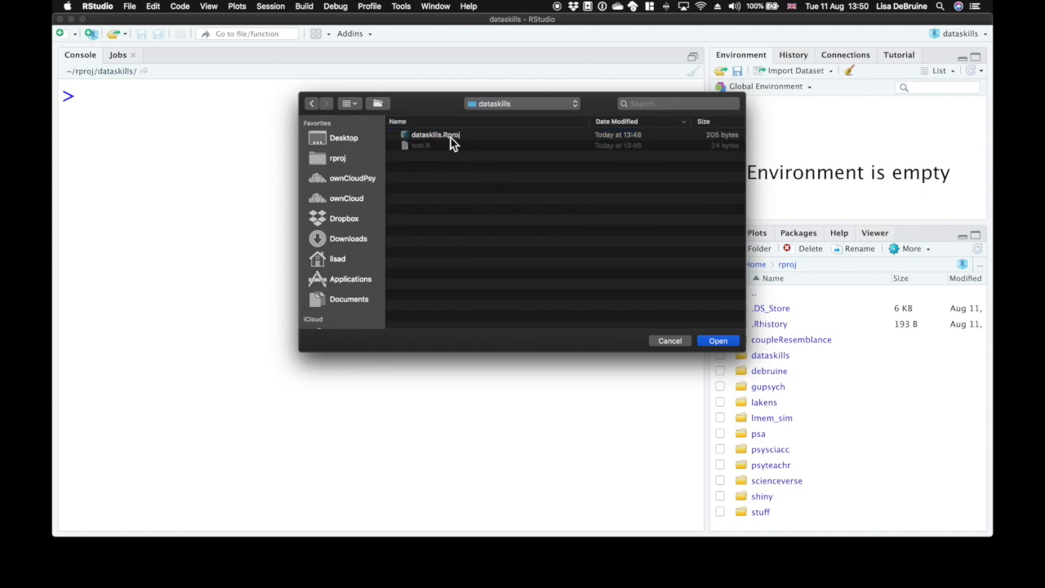
{"action": "left_click", "coordinate": [717, 340]}
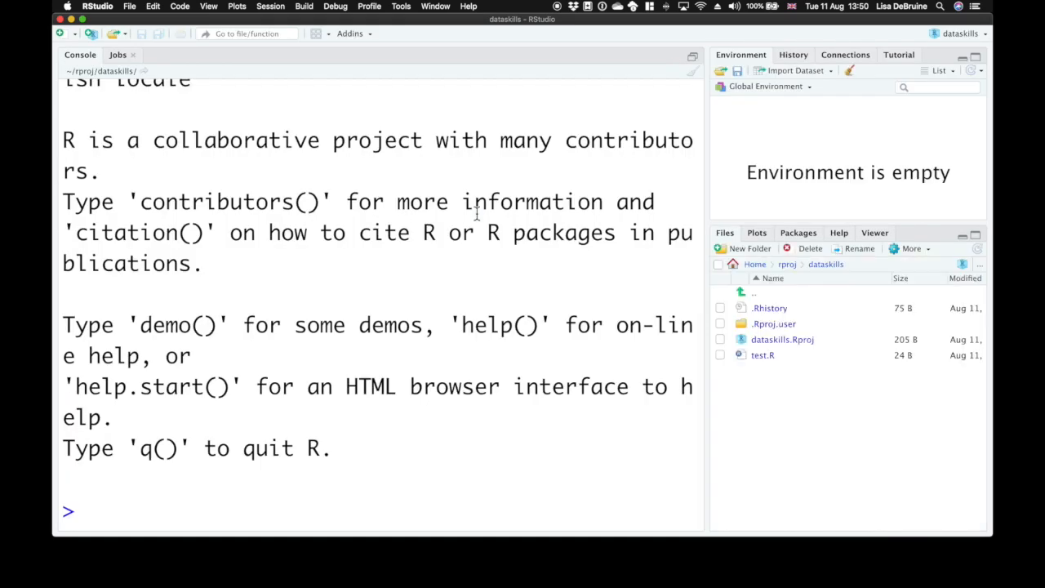
{"action": "mouse_move", "coordinate": [129, 6]}
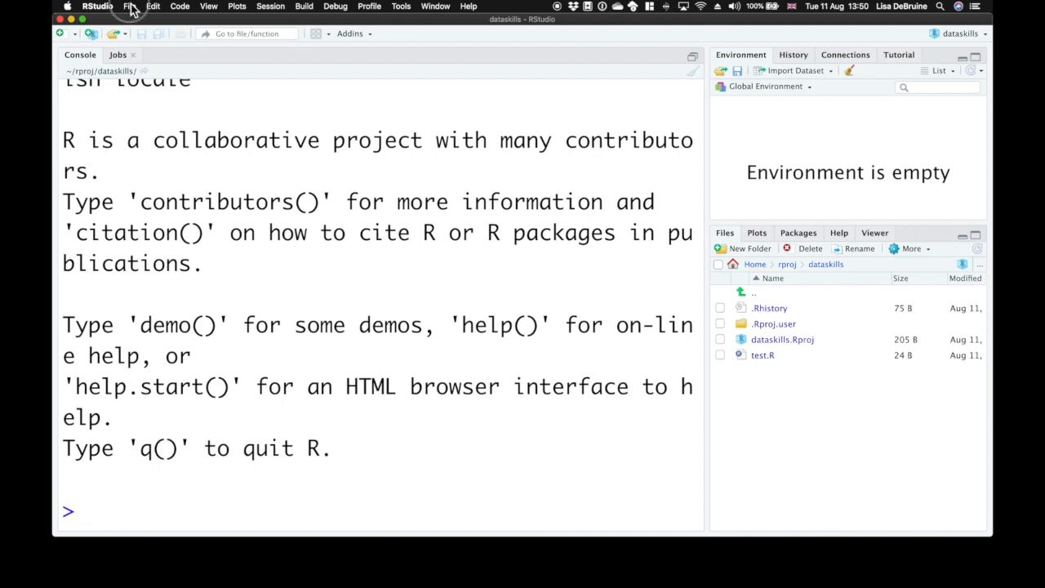
Create a new R Markdown document with the title 'Test'
{"action": "left_click", "coordinate": [130, 6]}
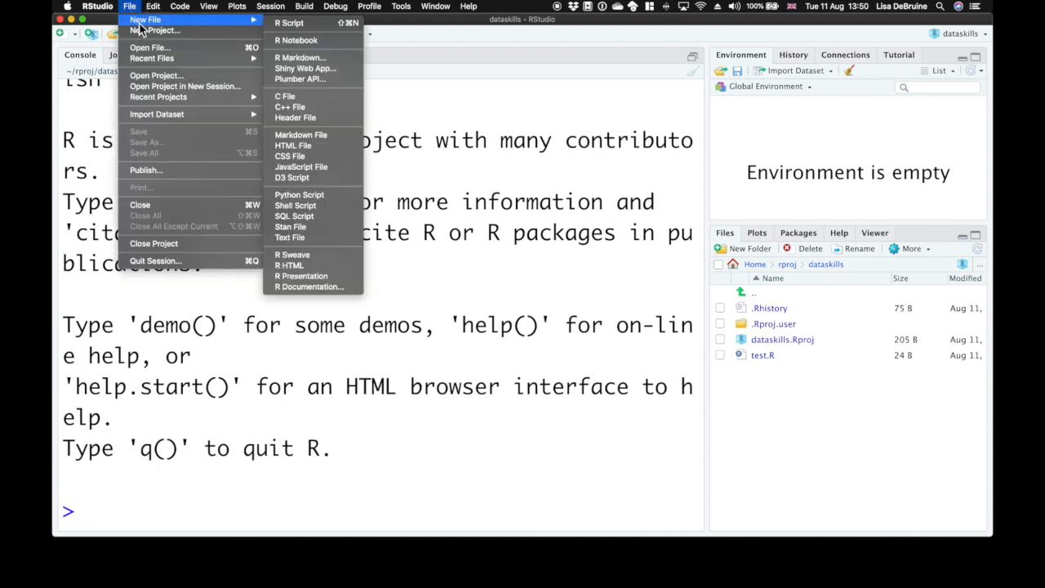
{"action": "mouse_move", "coordinate": [302, 57]}
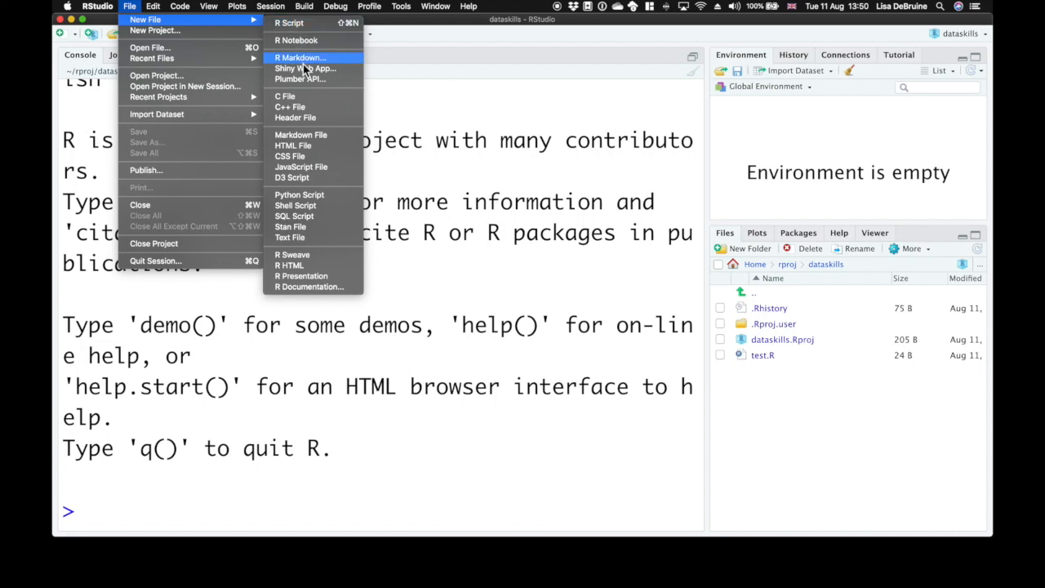
{"action": "left_click", "coordinate": [300, 57]}
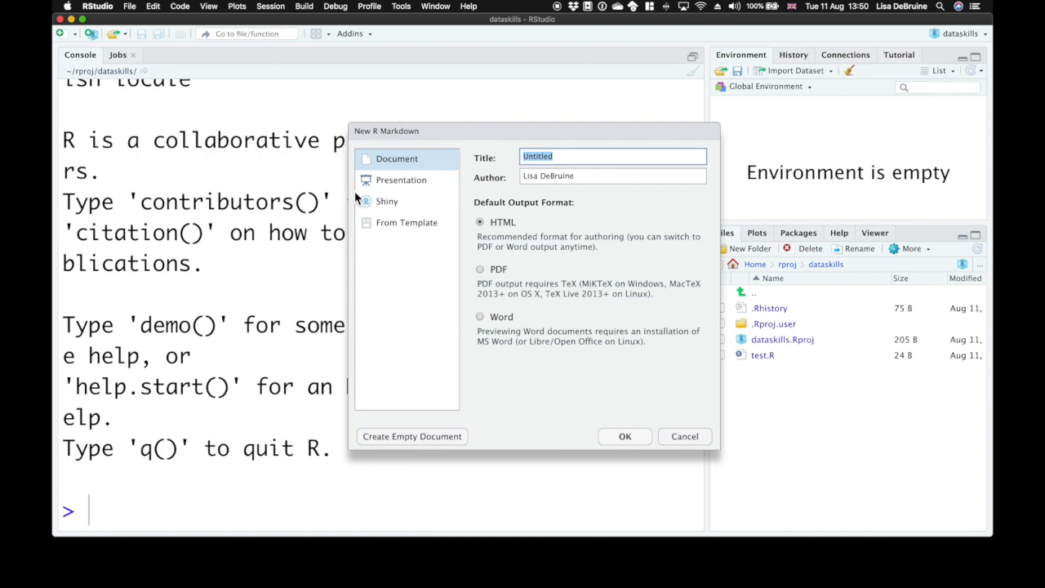
{"action": "type", "text": "Test"}
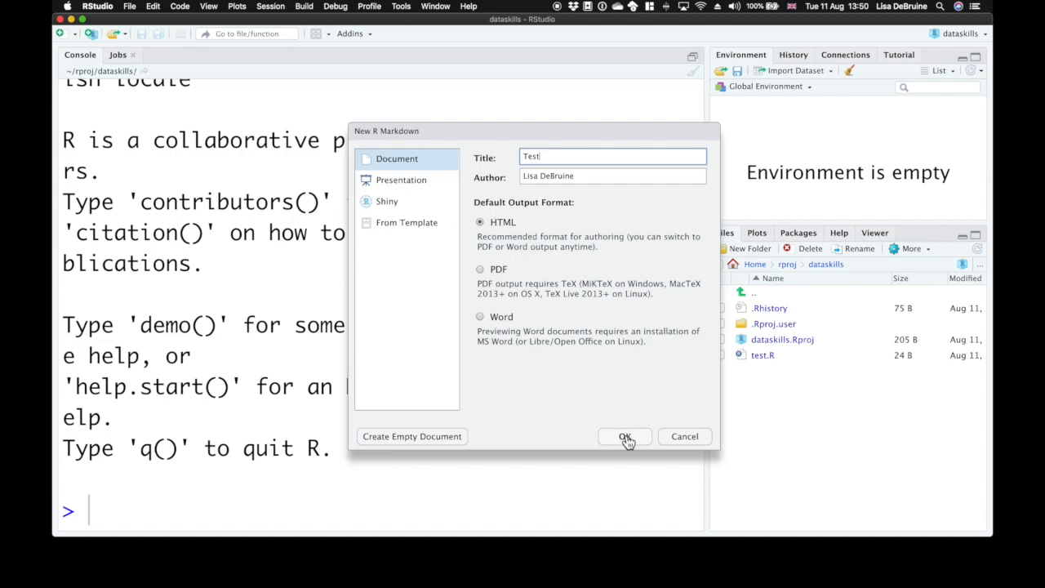
{"action": "left_click", "coordinate": [625, 436]}
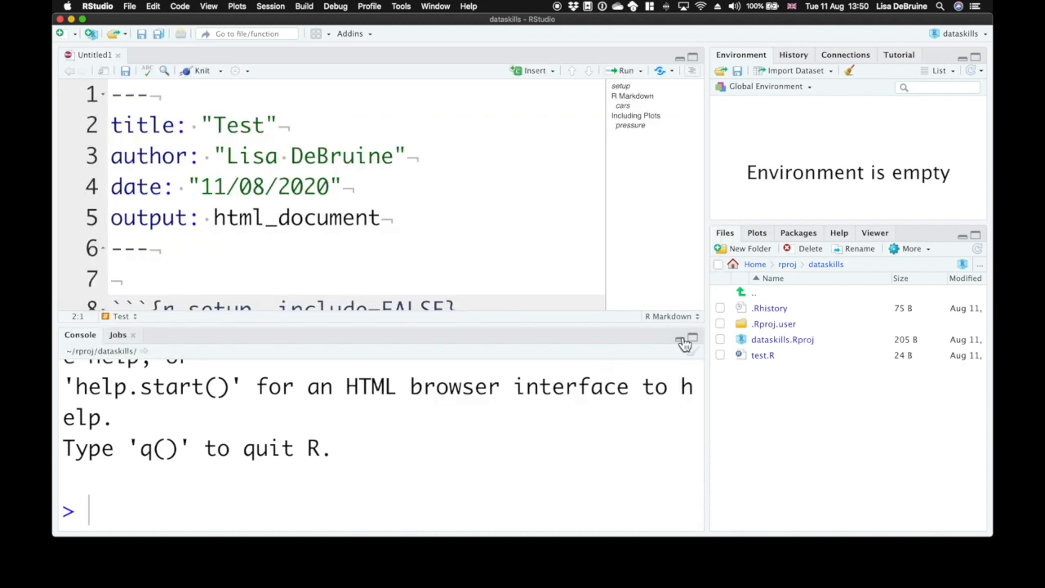
Maximize the Source pane and review the title and output fields of the YAML header
{"action": "left_click", "coordinate": [684, 340]}
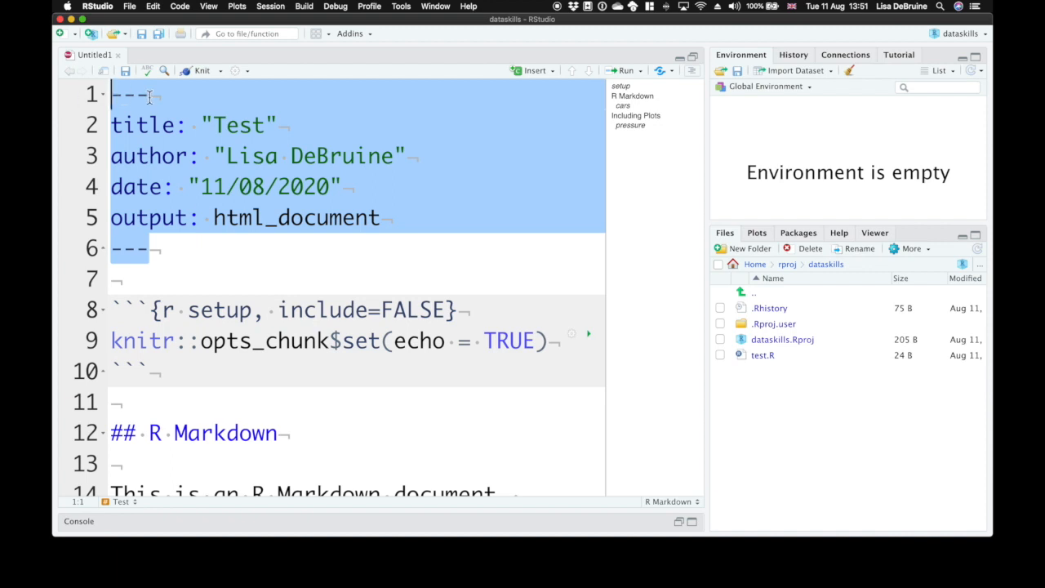
{"action": "left_click", "coordinate": [151, 249]}
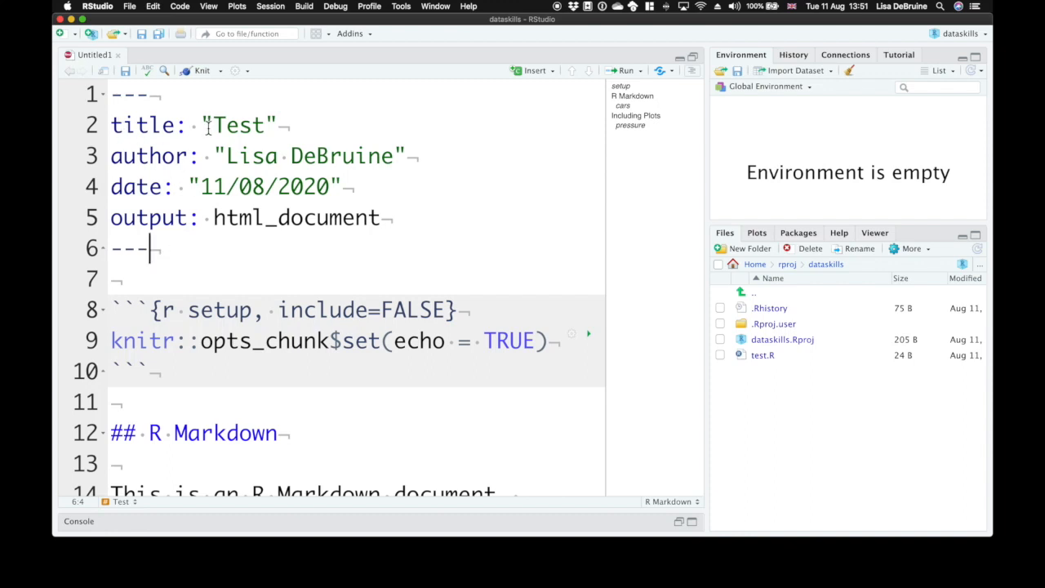
{"action": "double_click", "coordinate": [239, 125]}
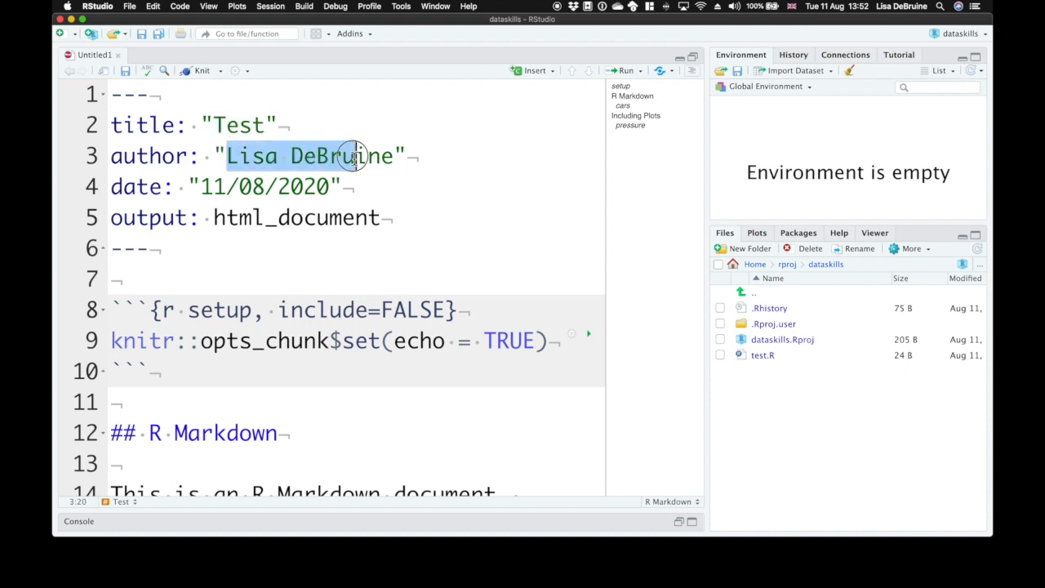
{"action": "left_click", "coordinate": [209, 186]}
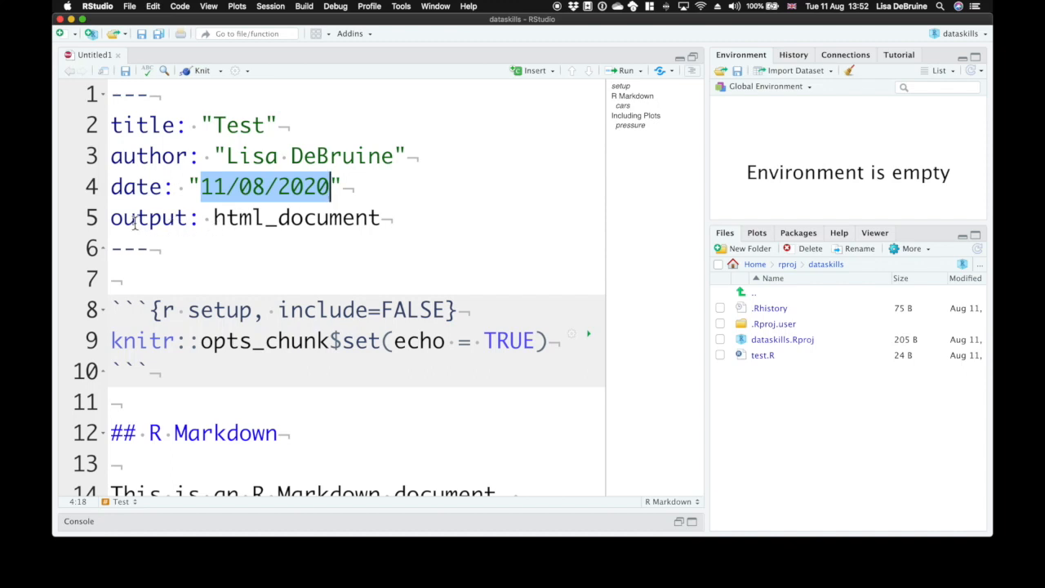
{"action": "double_click", "coordinate": [148, 217]}
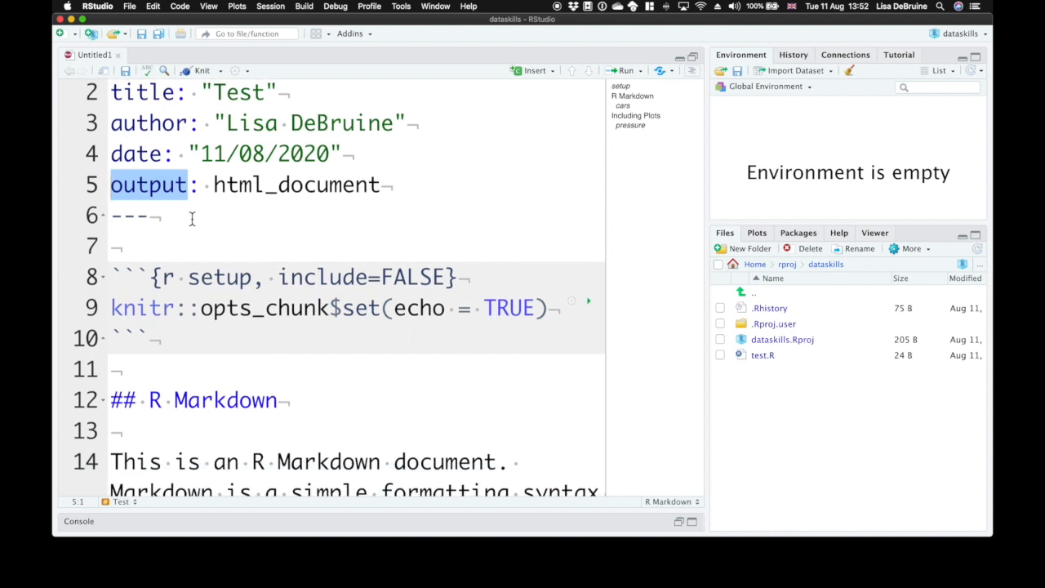
{"action": "left_click", "coordinate": [151, 214]}
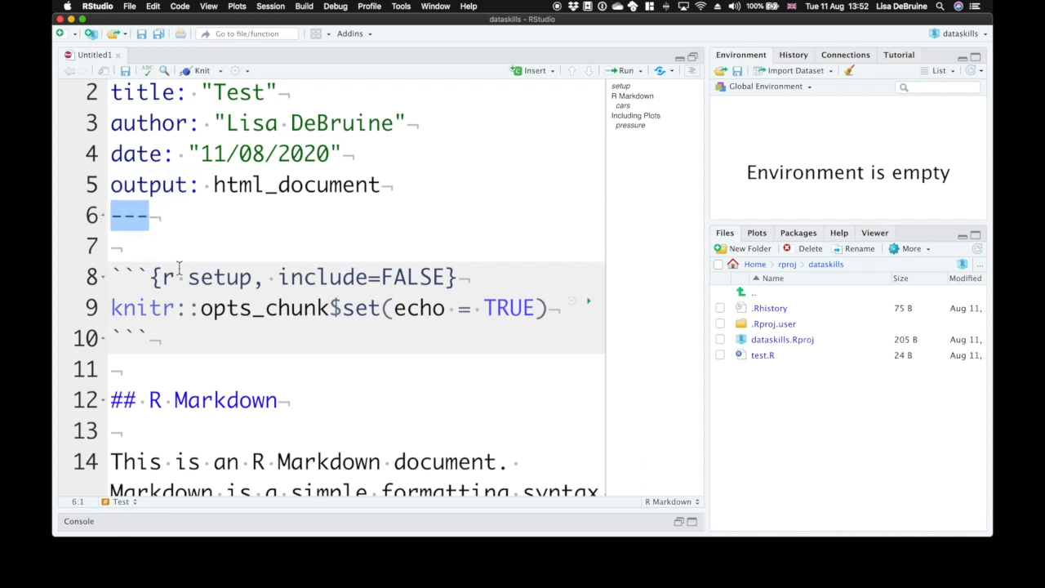
{"action": "scroll", "scroll_direction": "down", "scroll_amount": 3}
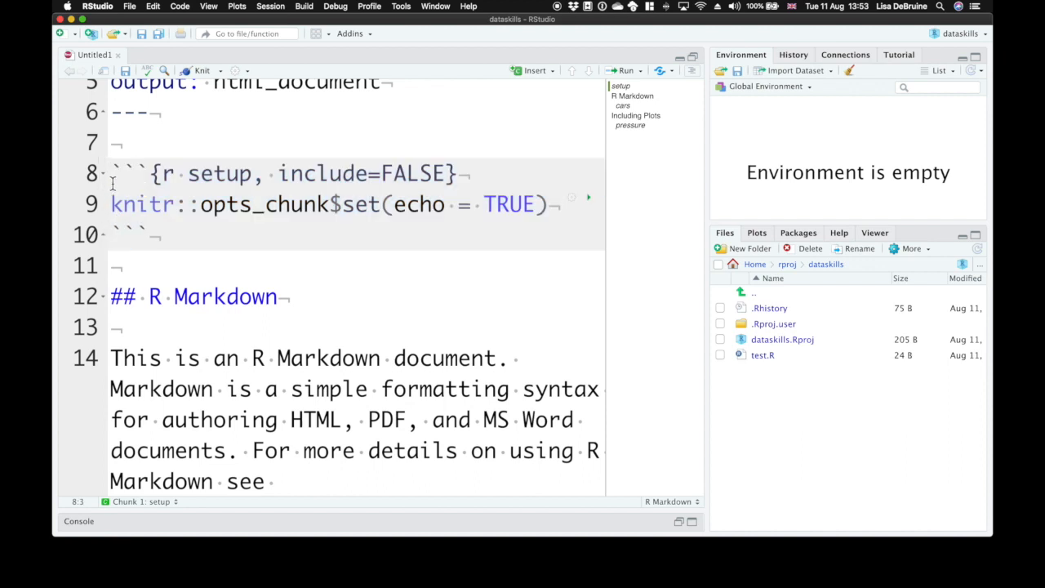
{"action": "left_click_drag", "start_coordinate": [114, 173], "coordinate": [161, 235]}
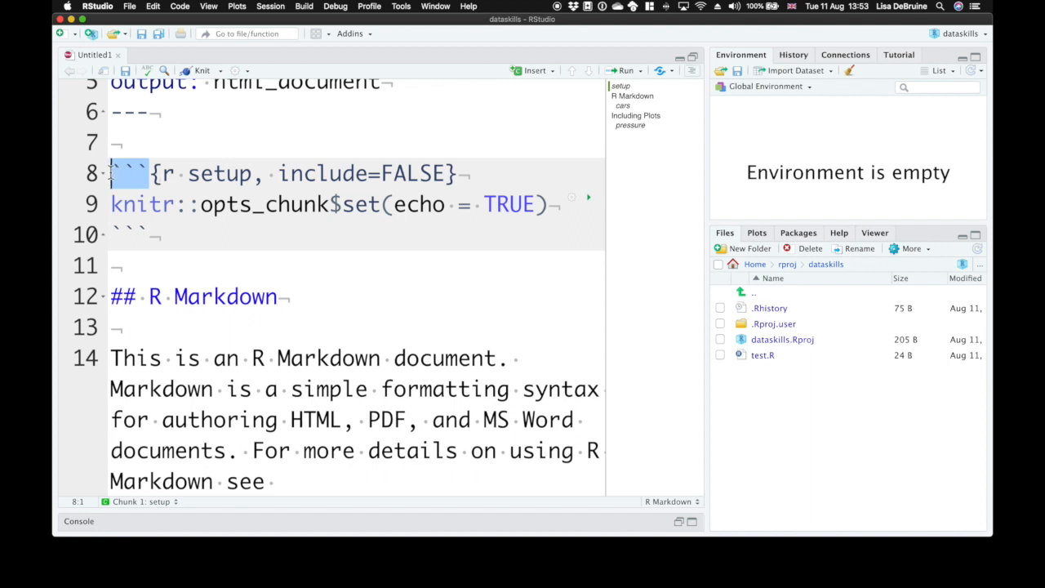
{"action": "left_click", "coordinate": [156, 173]}
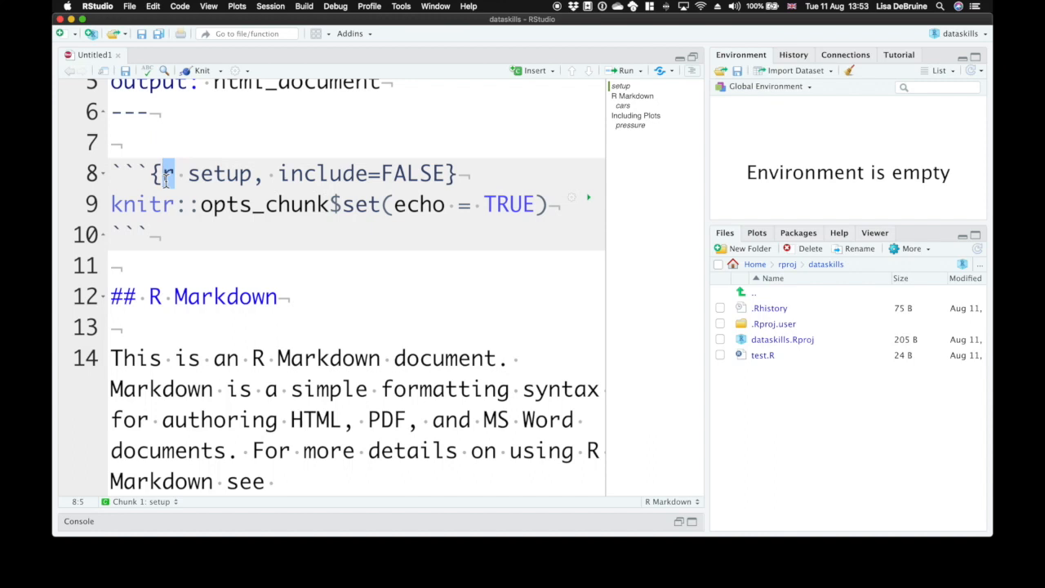
{"action": "mouse_move", "coordinate": [218, 180]}
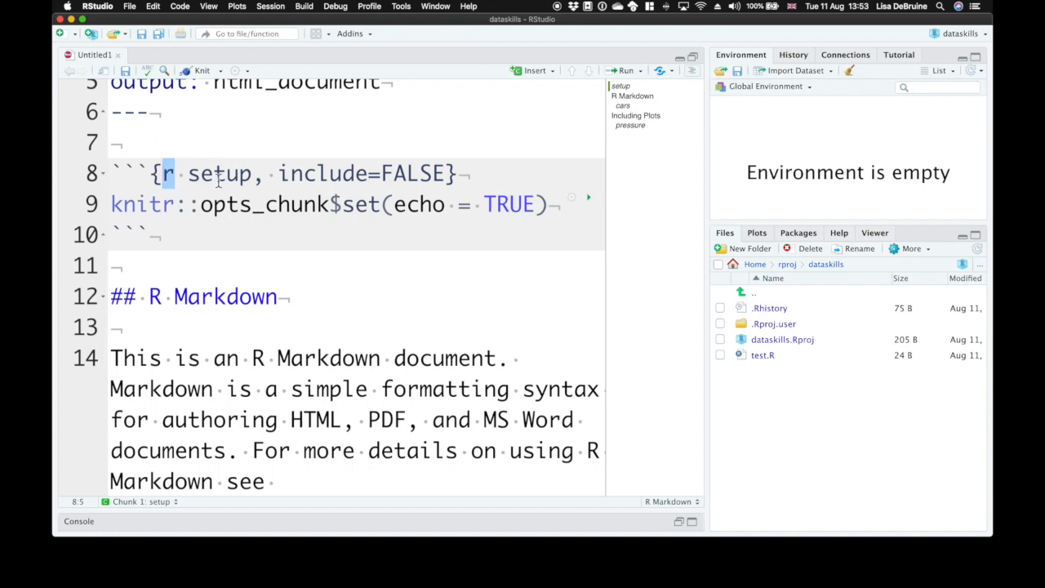
{"action": "double_click", "coordinate": [220, 173]}
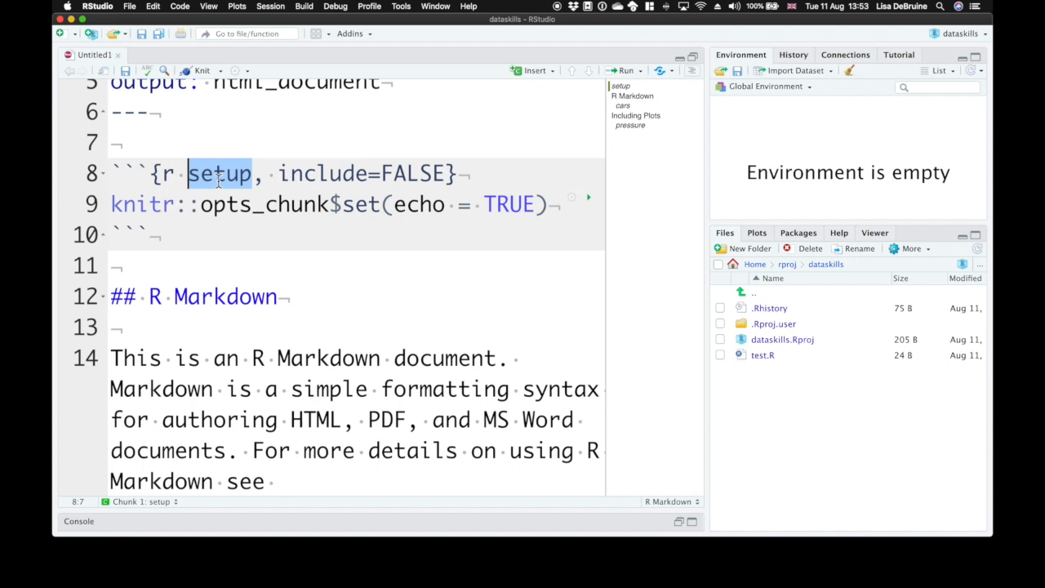
{"action": "mouse_move", "coordinate": [604, 88]}
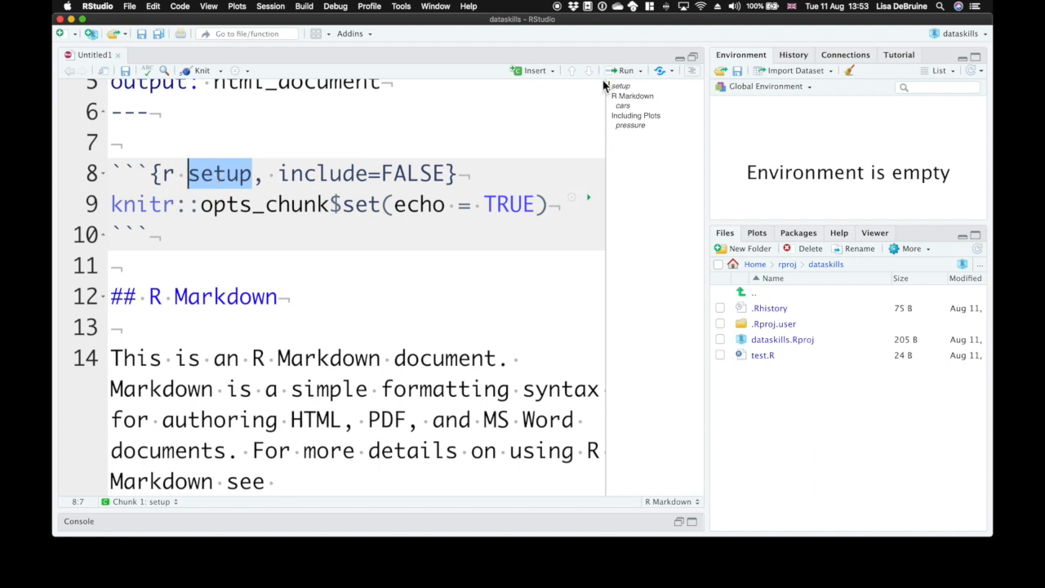
{"action": "mouse_move", "coordinate": [688, 96]}
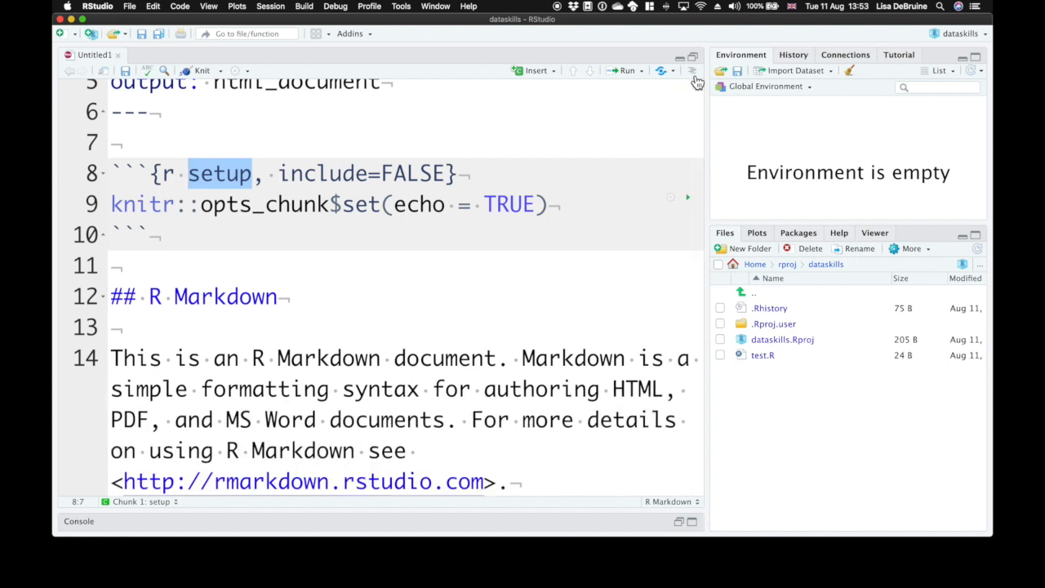
{"action": "left_click", "coordinate": [689, 71]}
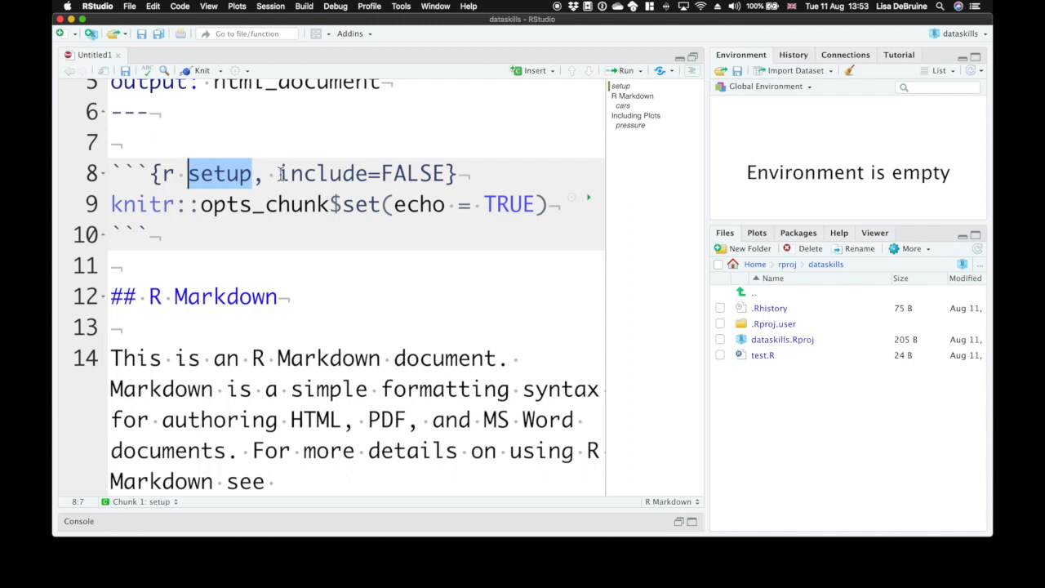
{"action": "mouse_move", "coordinate": [280, 173]}
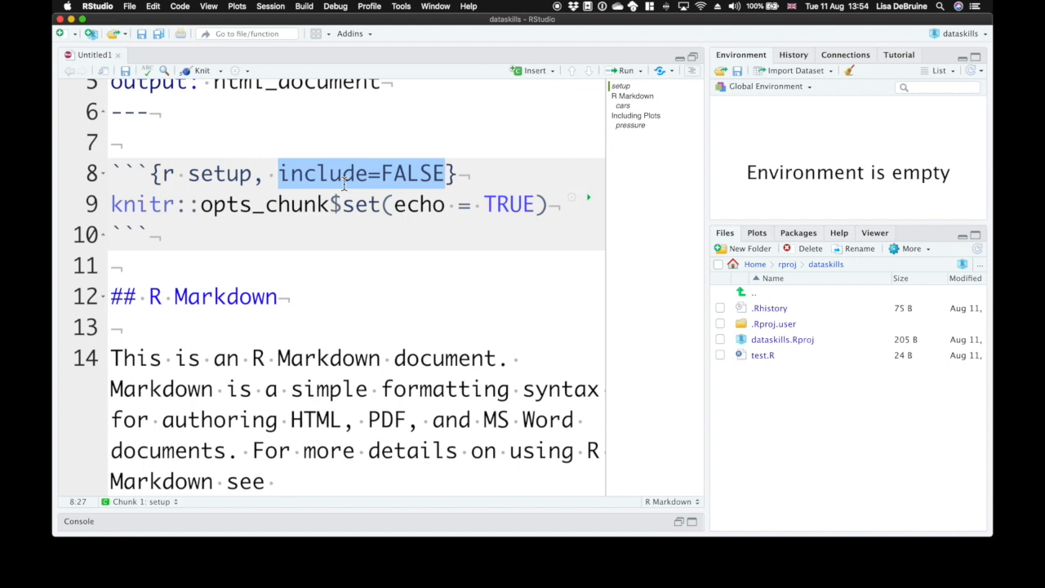
{"action": "mouse_move", "coordinate": [257, 176]}
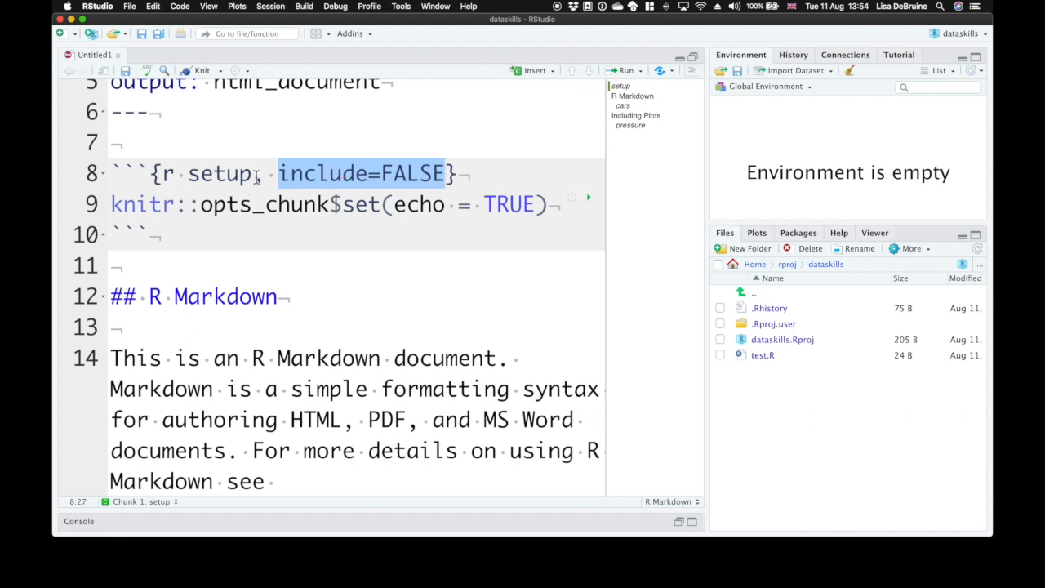
{"action": "mouse_move", "coordinate": [257, 175]}
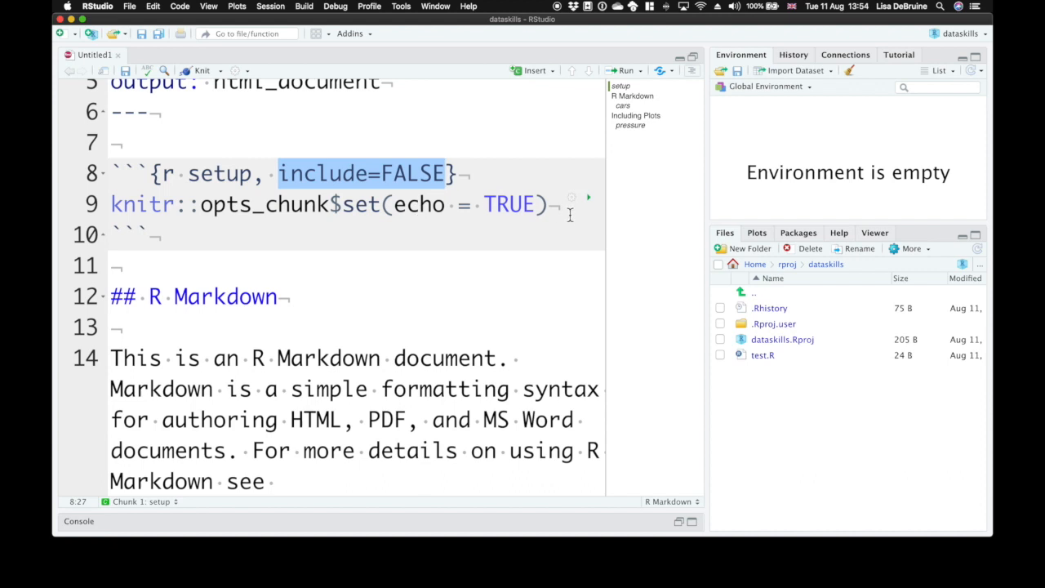
{"action": "mouse_move", "coordinate": [545, 211]}
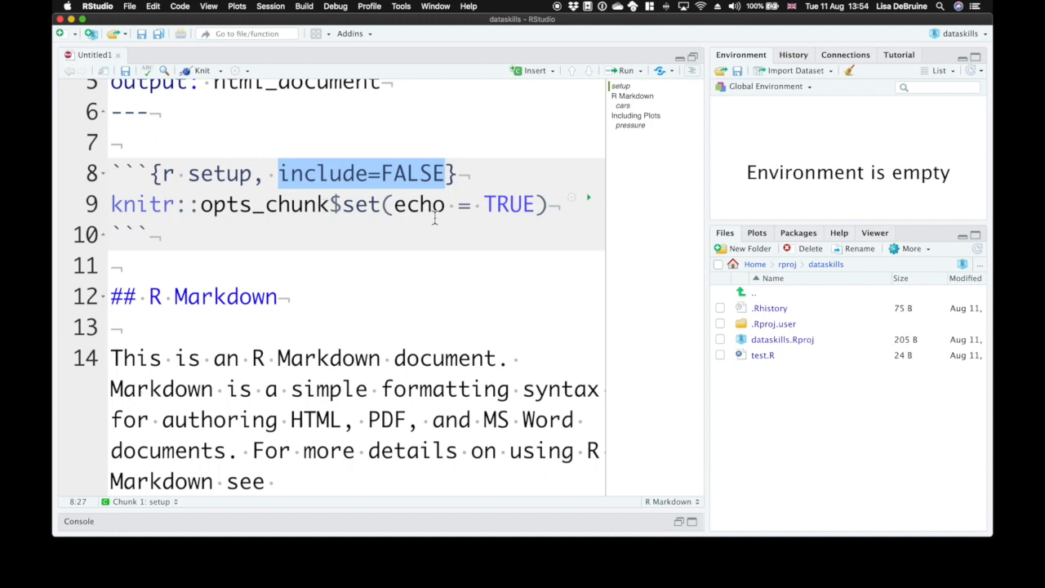
{"action": "left_click", "coordinate": [551, 204]}
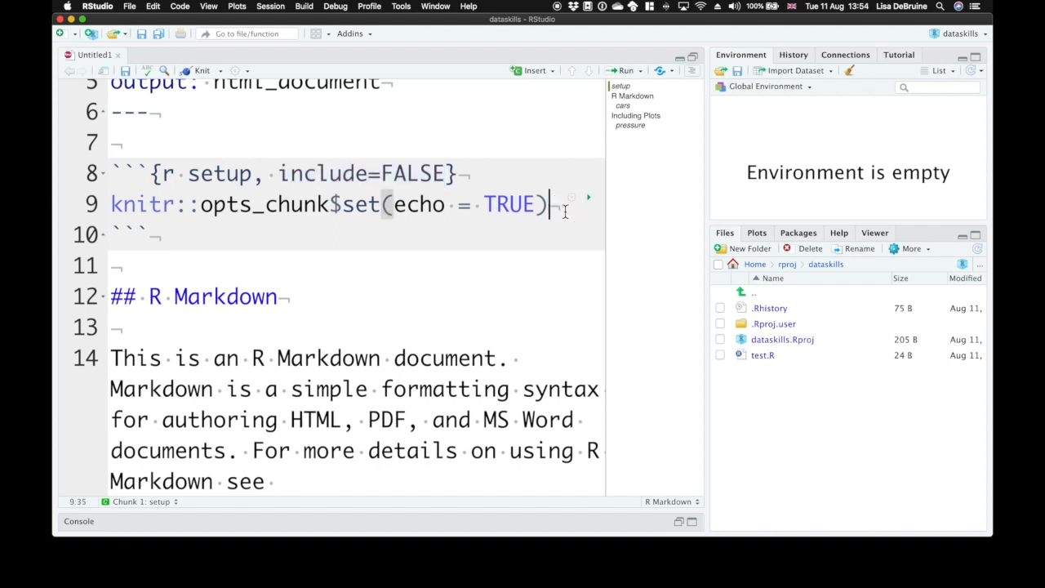
{"action": "key", "text": "Enter"}
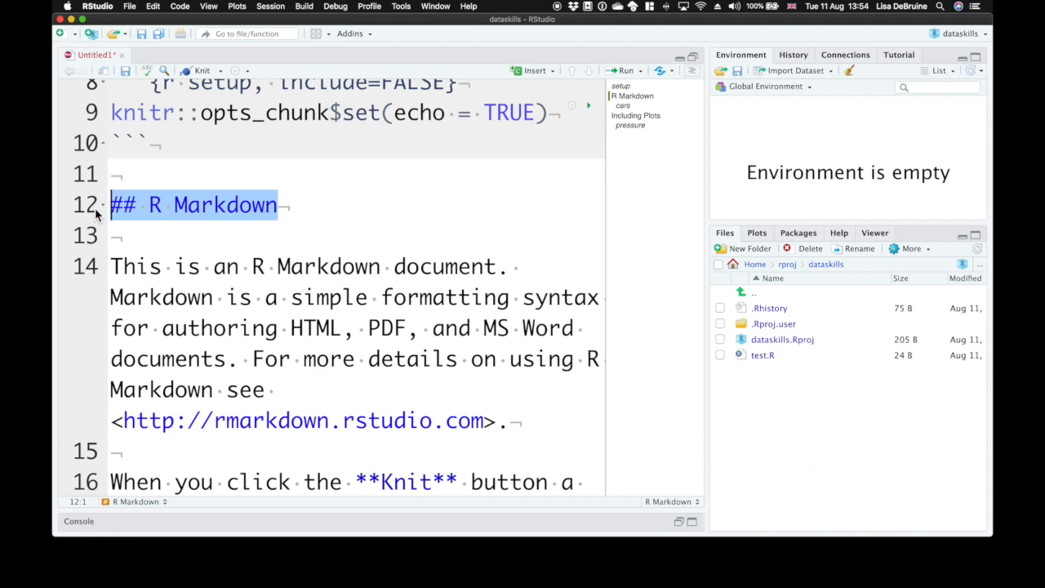
{"action": "left_click", "coordinate": [281, 205]}
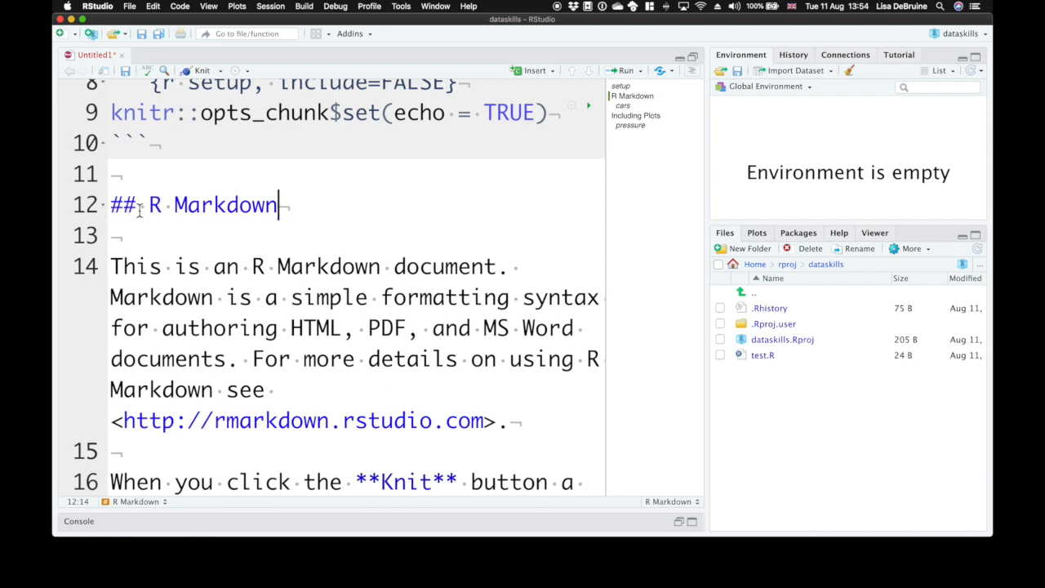
{"action": "double_click", "coordinate": [123, 205]}
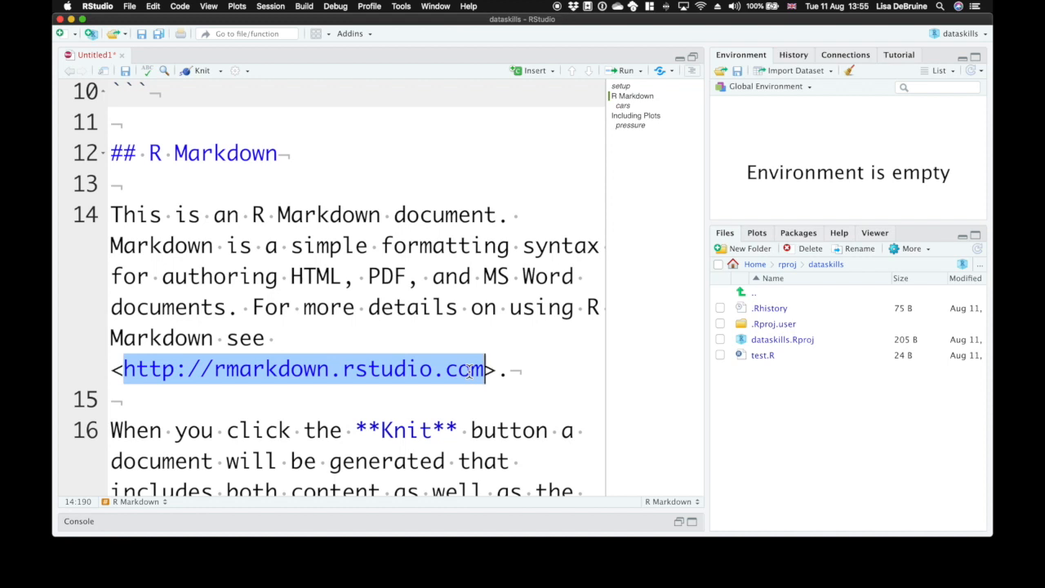
{"action": "scroll", "scroll_direction": "down", "scroll_amount": 3}
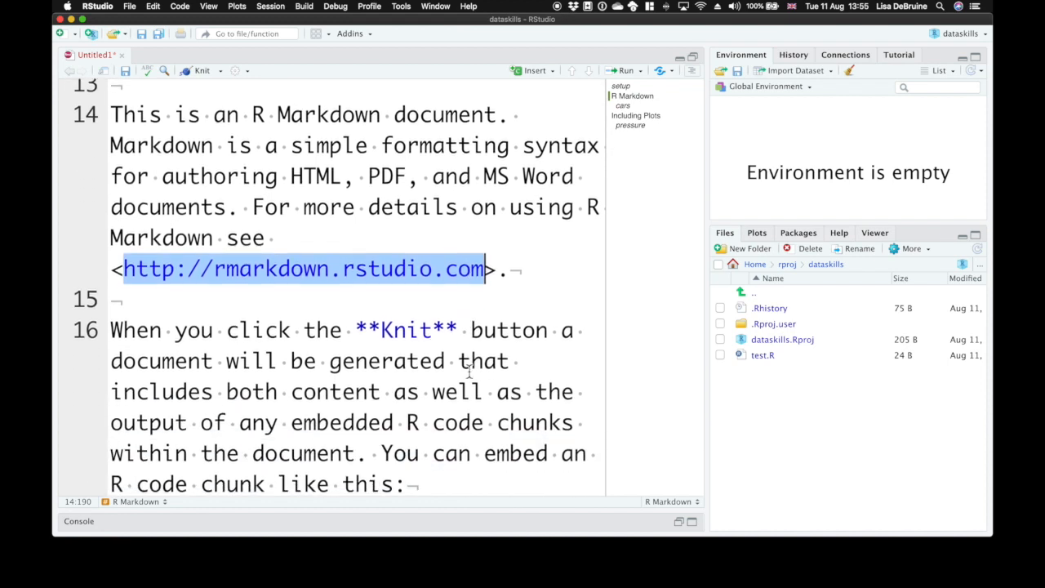
{"action": "scroll", "scroll_direction": "down", "scroll_amount": 3}
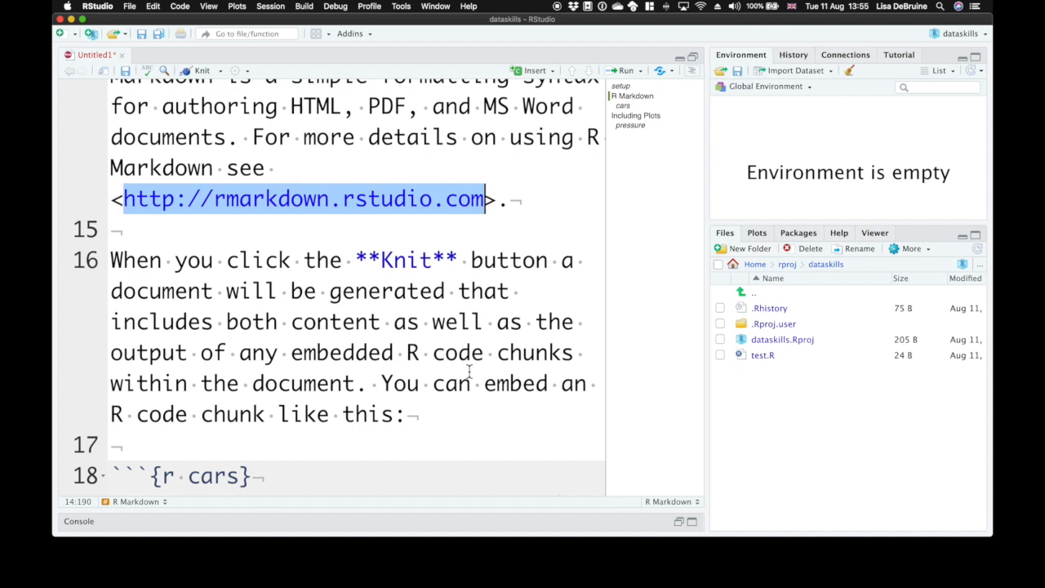
{"action": "left_click", "coordinate": [439, 259]}
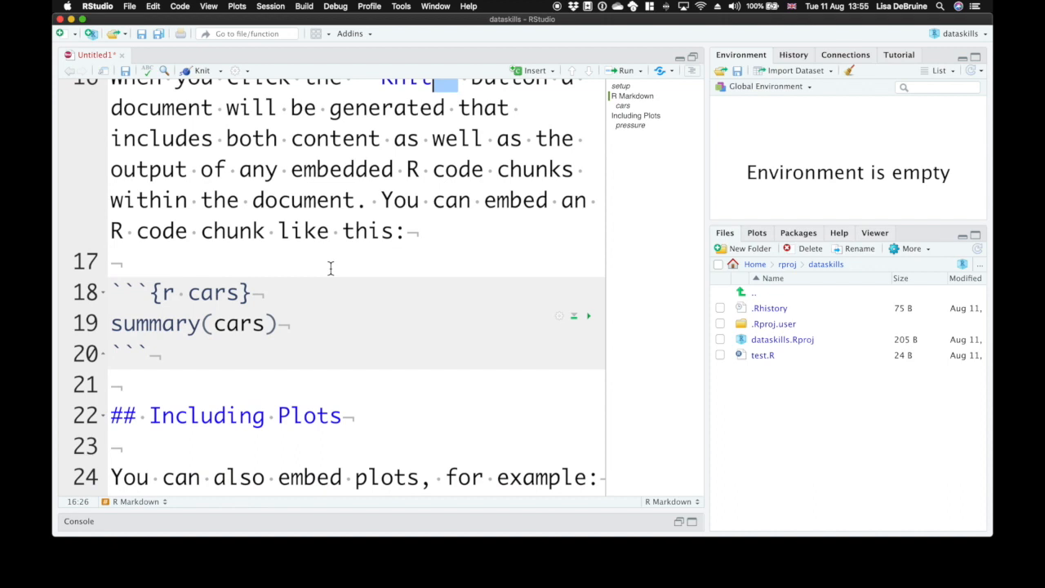
Run the cars chunk to show summary(cars) output inline
{"action": "scroll", "scroll_direction": "down", "scroll_amount": 3}
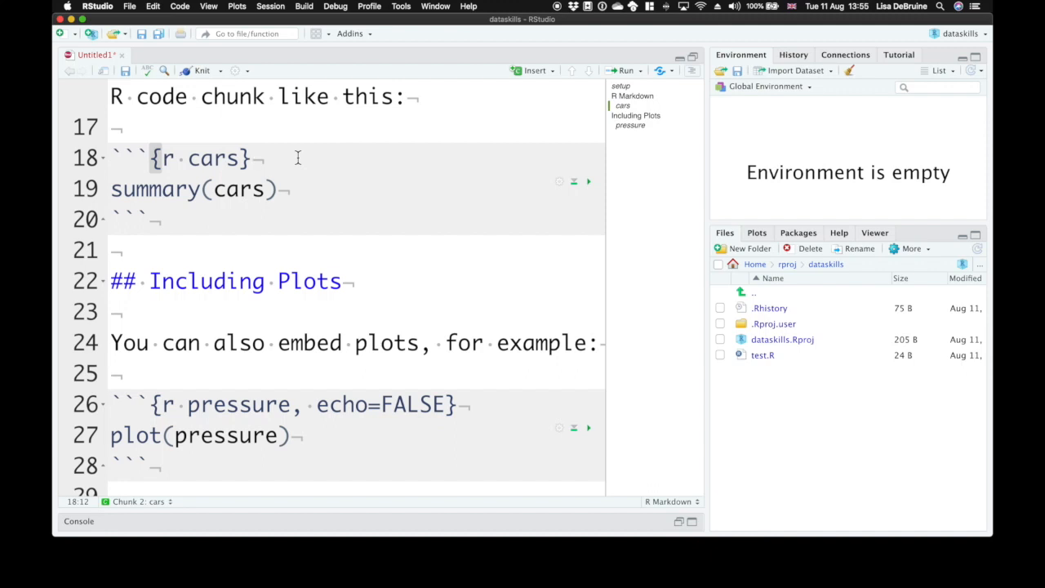
{"action": "mouse_move", "coordinate": [527, 177]}
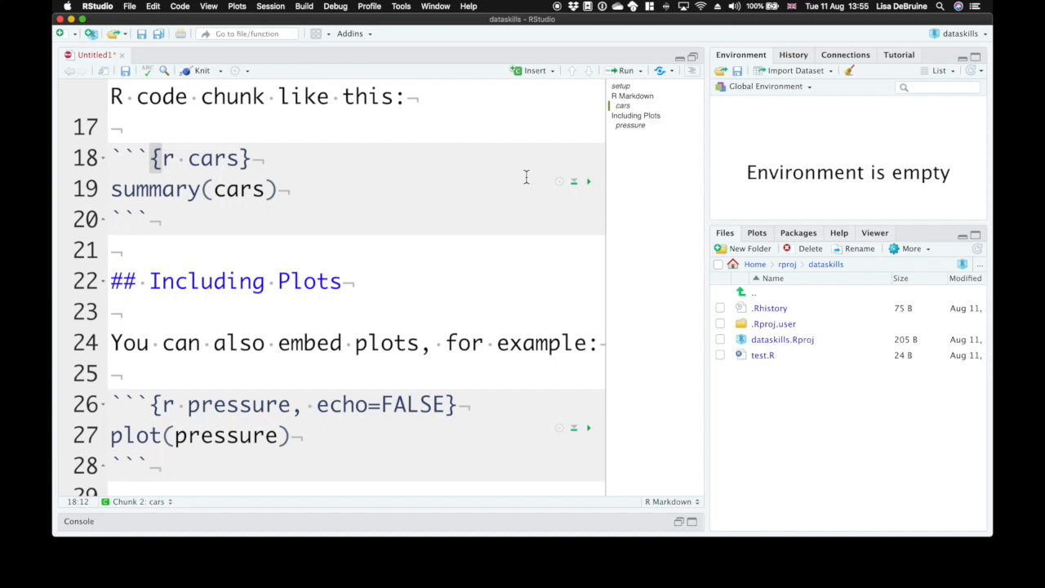
{"action": "mouse_move", "coordinate": [589, 181]}
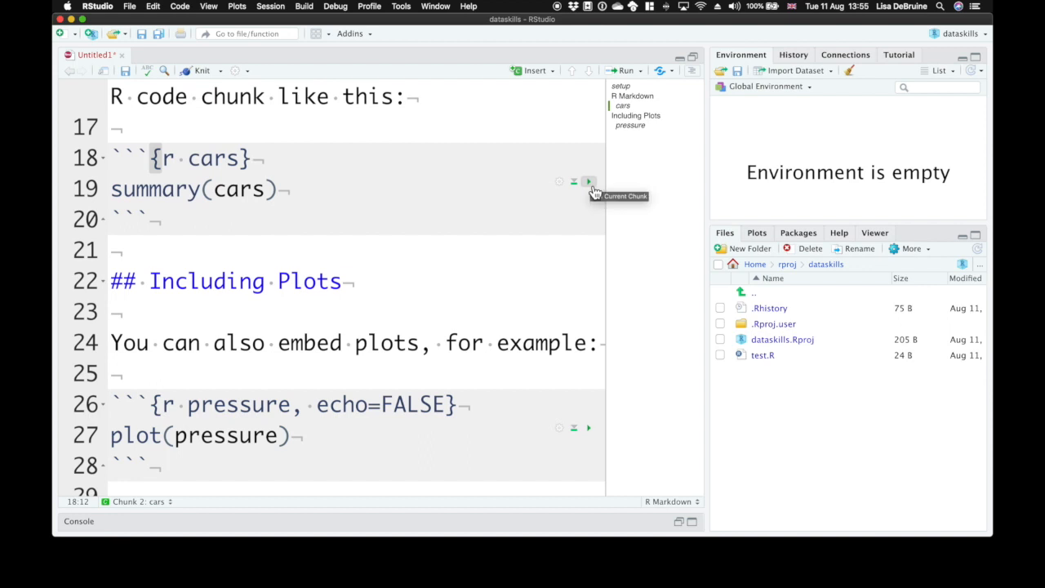
{"action": "left_click", "coordinate": [588, 182]}
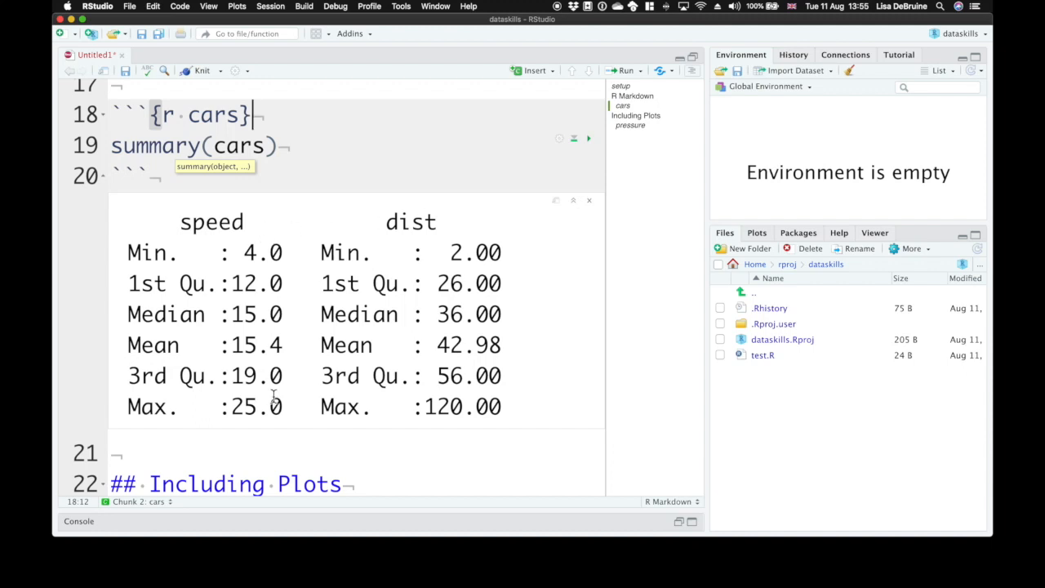
{"action": "mouse_move", "coordinate": [189, 283]}
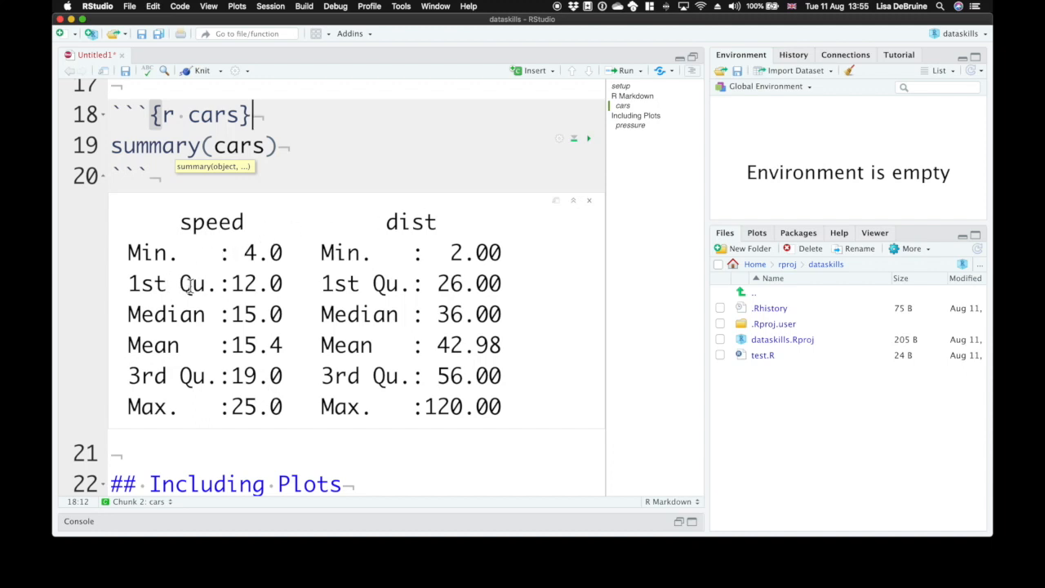
{"action": "mouse_move", "coordinate": [187, 422]}
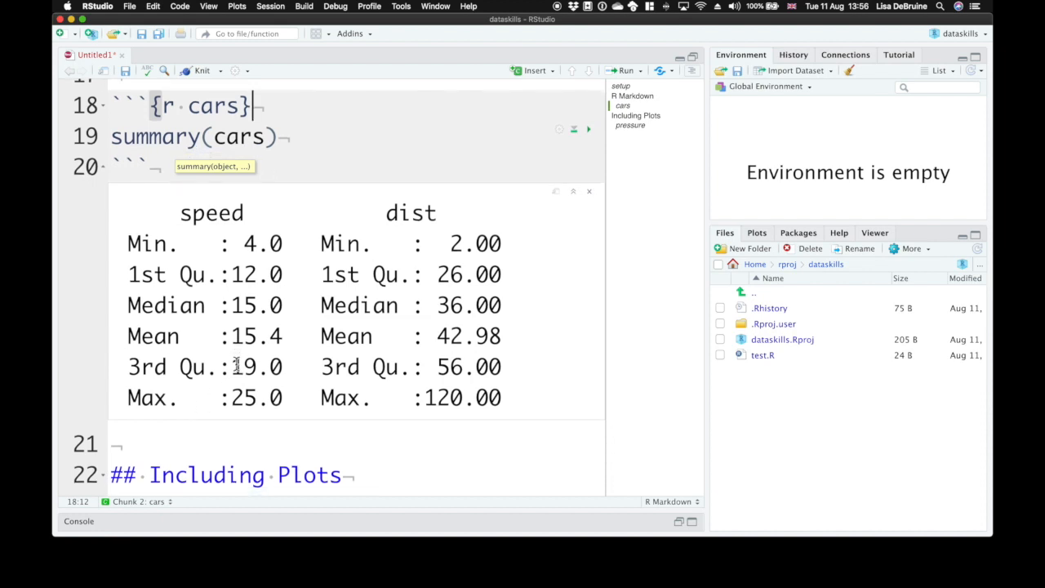
Select the 'pressure' chunk label and scroll to its inline scatter plot
{"action": "scroll", "scroll_direction": "down", "scroll_amount": 3}
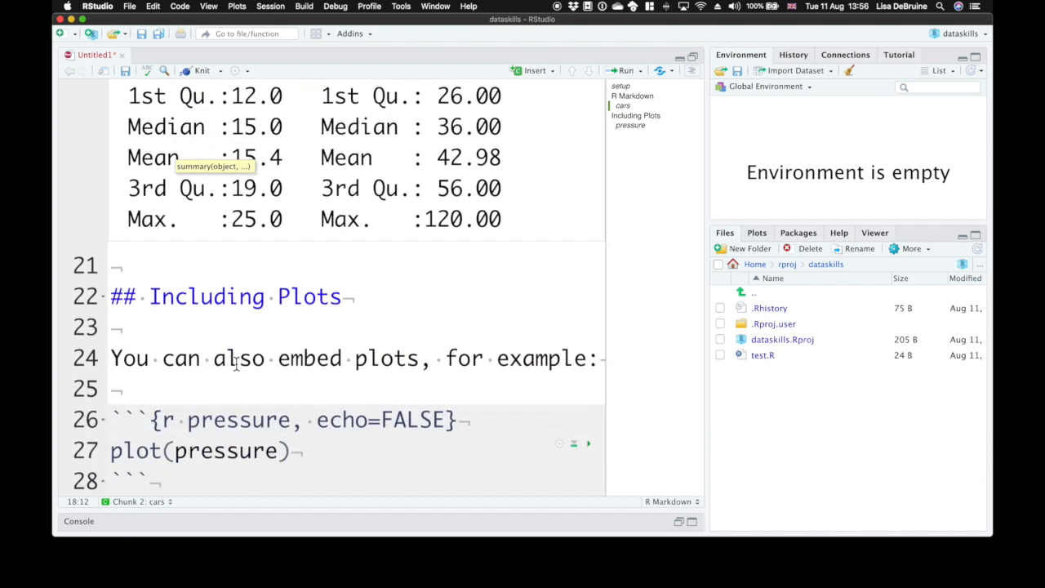
{"action": "scroll", "scroll_direction": "down", "scroll_amount": 3}
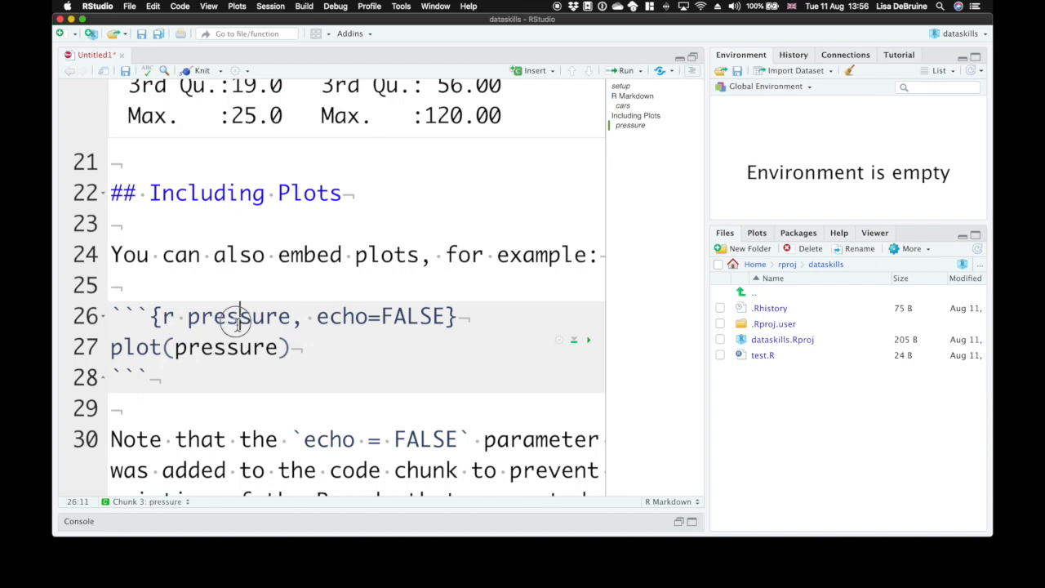
{"action": "double_click", "coordinate": [238, 317]}
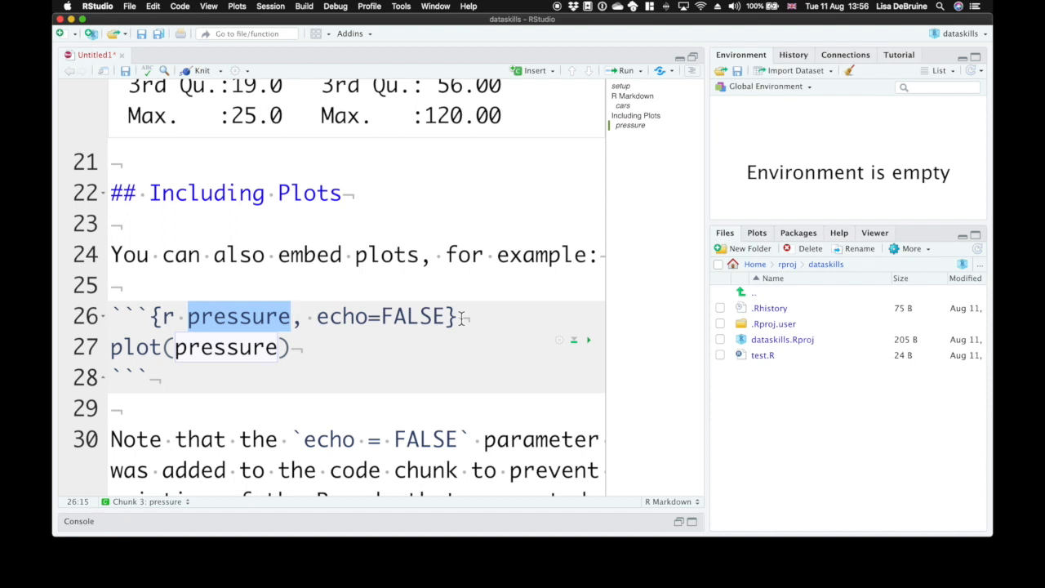
{"action": "mouse_move", "coordinate": [589, 340]}
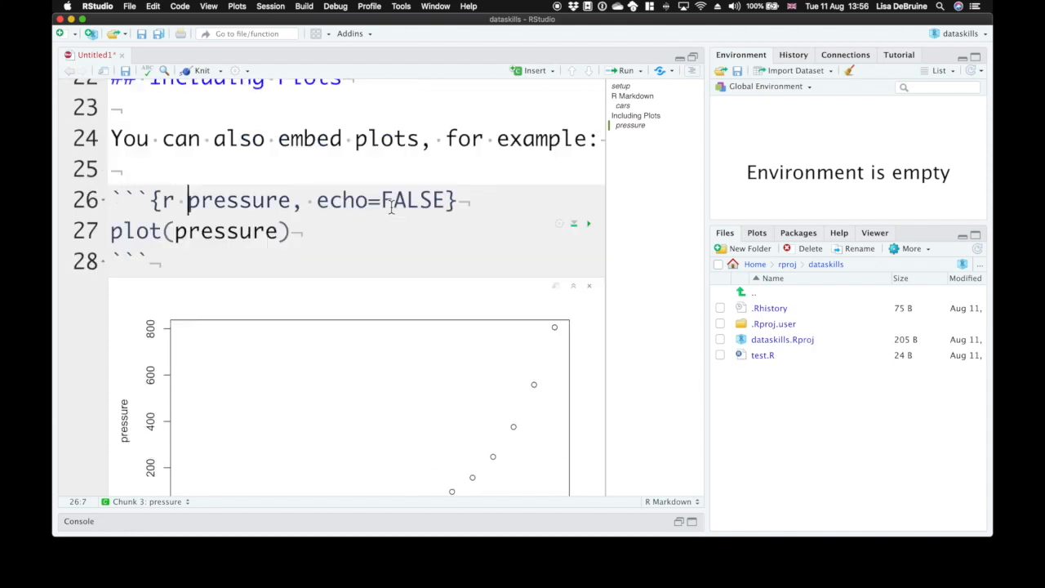
{"action": "scroll", "scroll_direction": "down", "scroll_amount": 3}
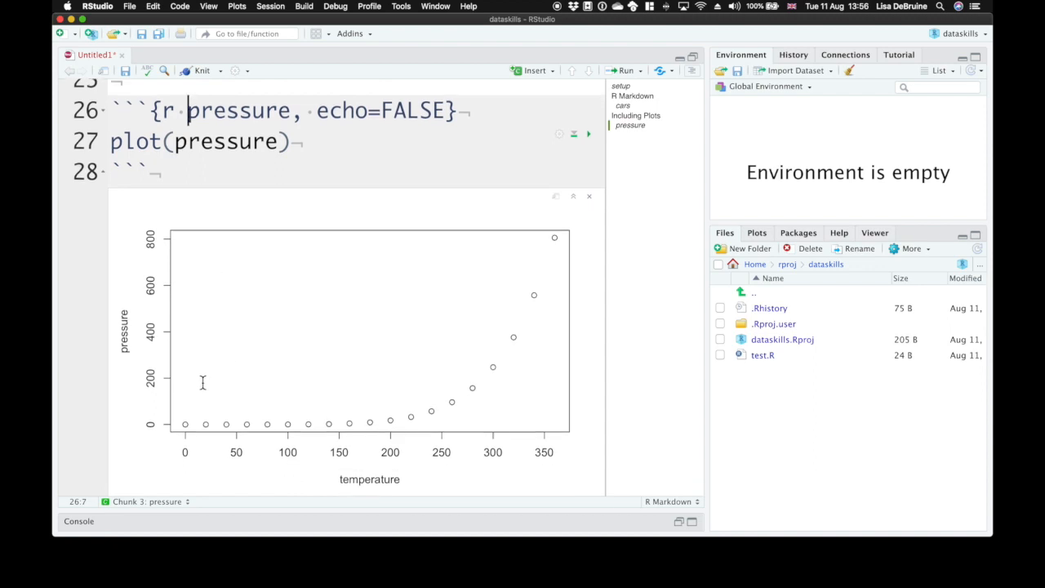
{"action": "mouse_move", "coordinate": [276, 447]}
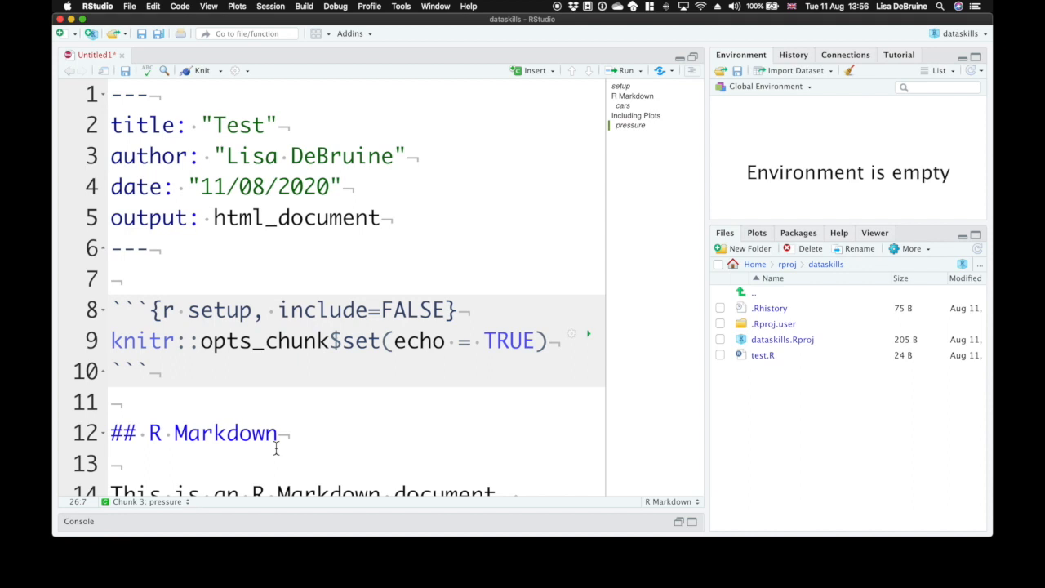
{"action": "mouse_move", "coordinate": [242, 309]}
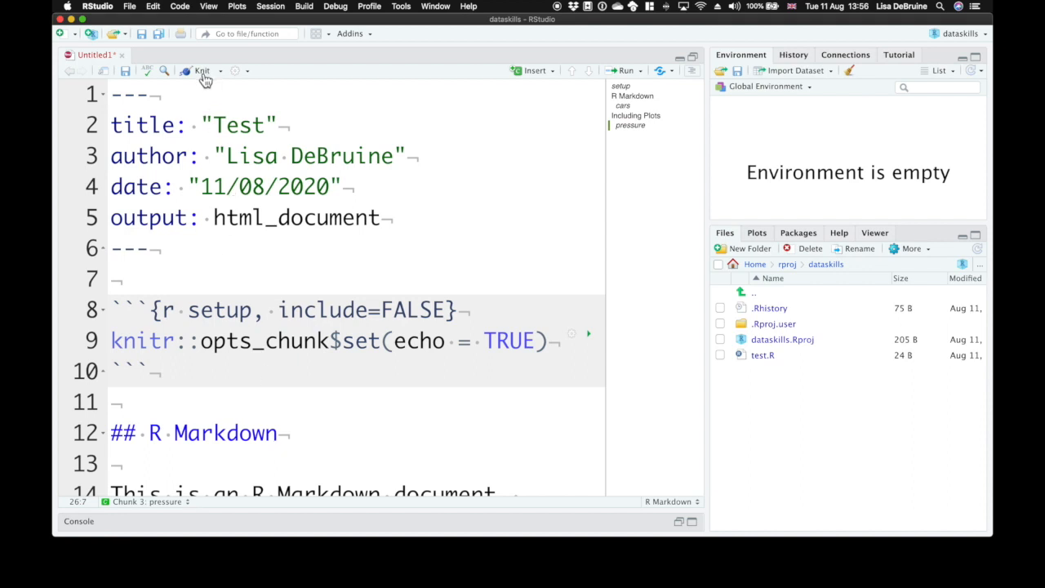
Knit the document, saving it as 'test' (test.Rmd)
{"action": "left_click", "coordinate": [201, 71]}
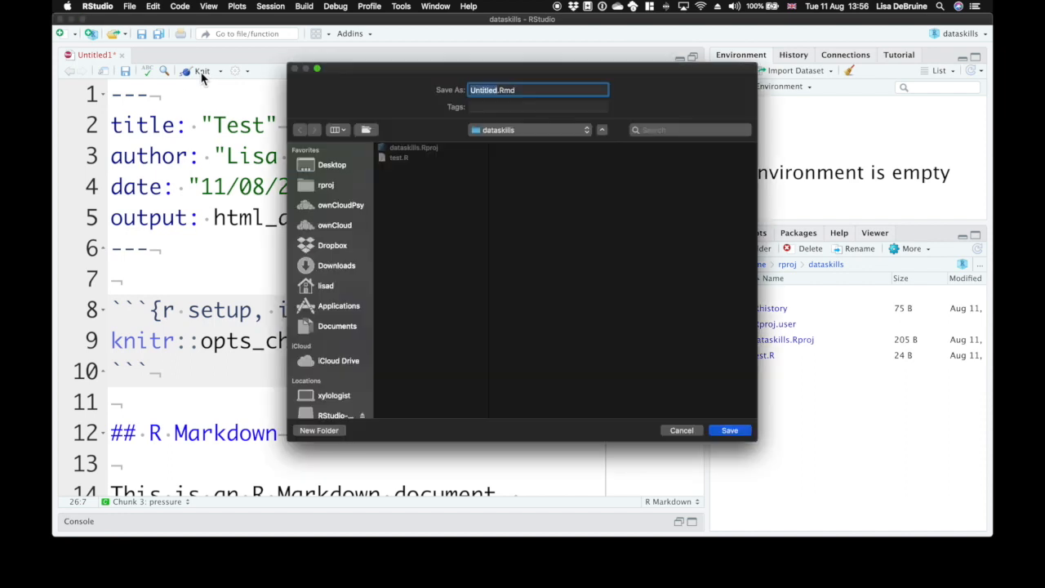
{"action": "mouse_move", "coordinate": [547, 229]}
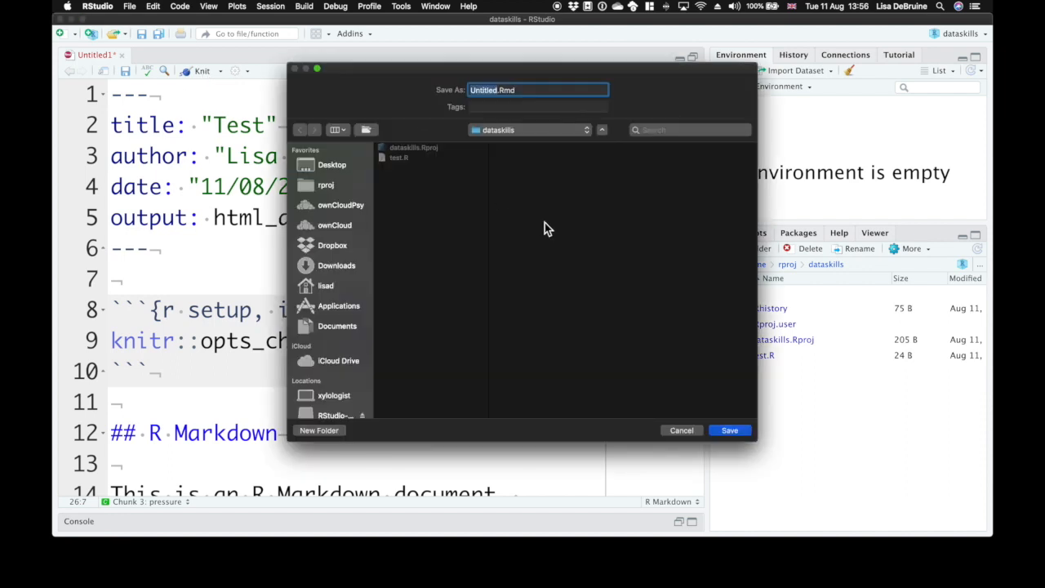
{"action": "type", "text": "test"}
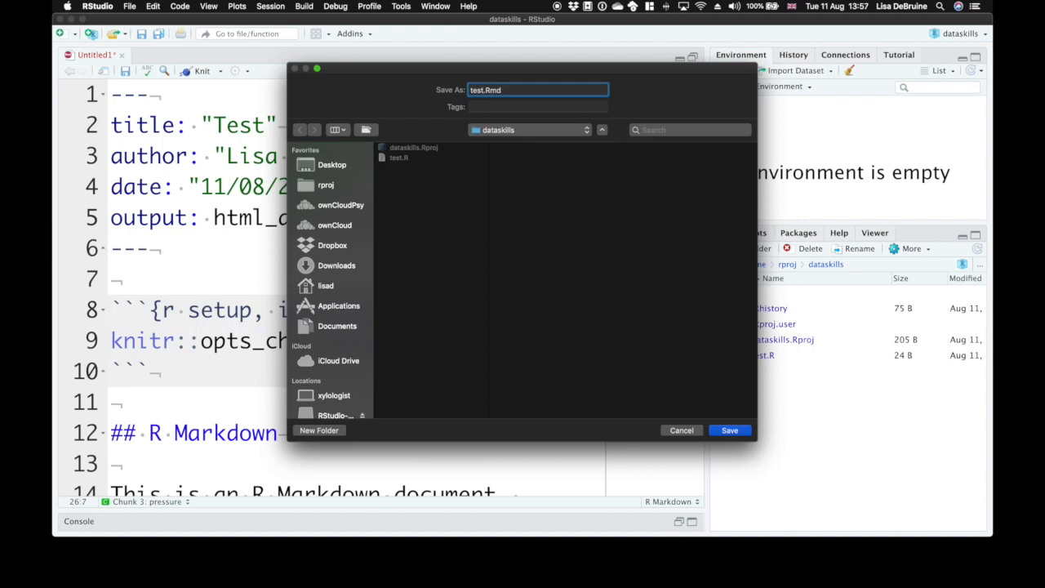
{"action": "left_click", "coordinate": [728, 431]}
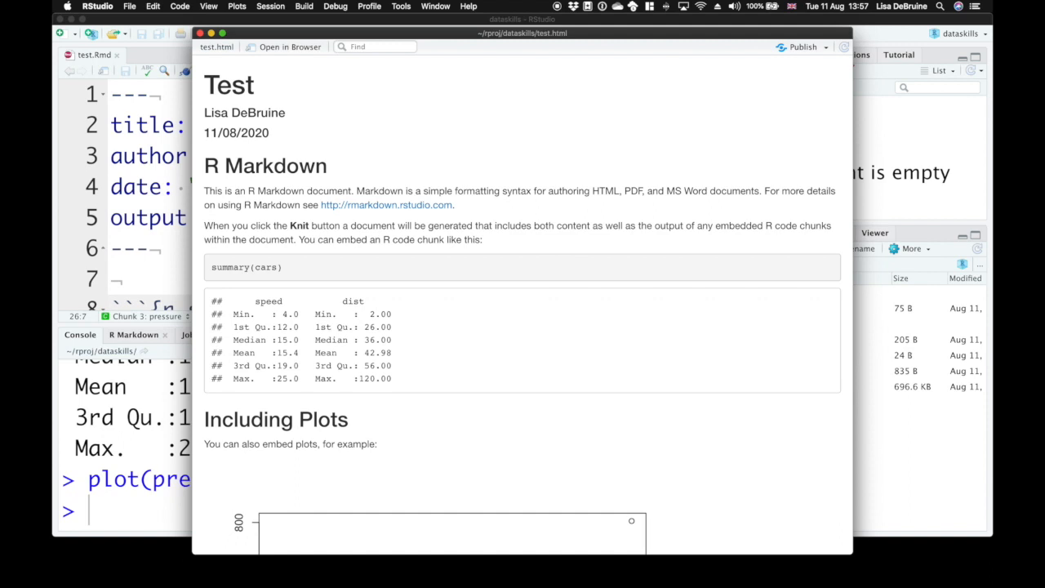
{"action": "mouse_move", "coordinate": [471, 39]}
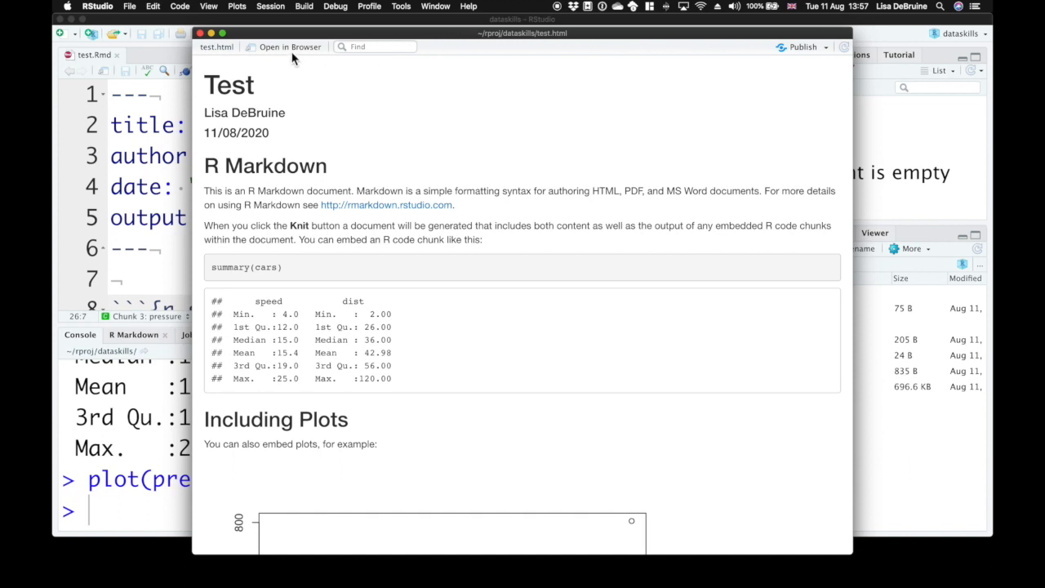
{"action": "mouse_move", "coordinate": [363, 145]}
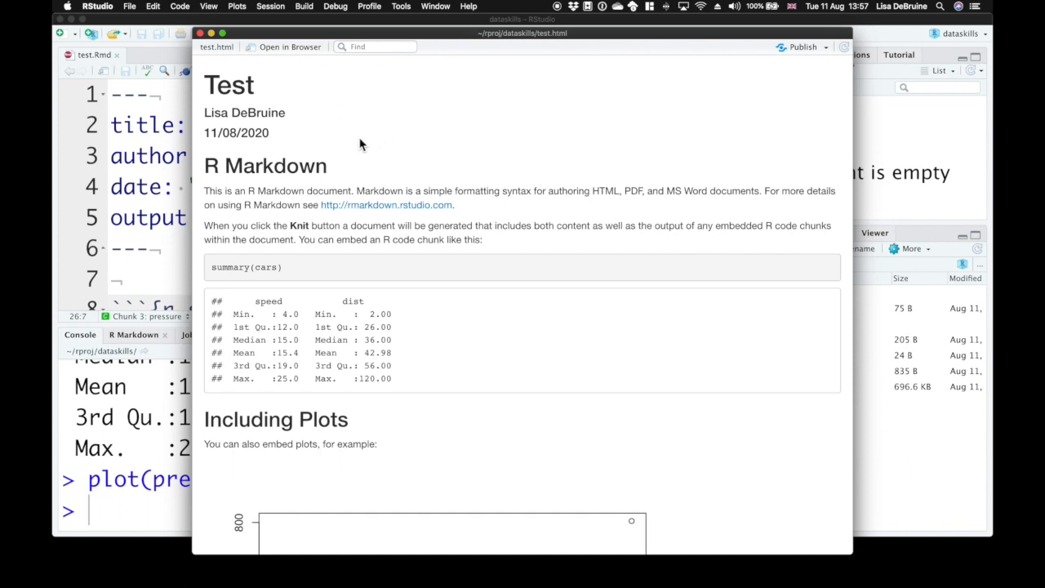
{"action": "mouse_move", "coordinate": [236, 49]}
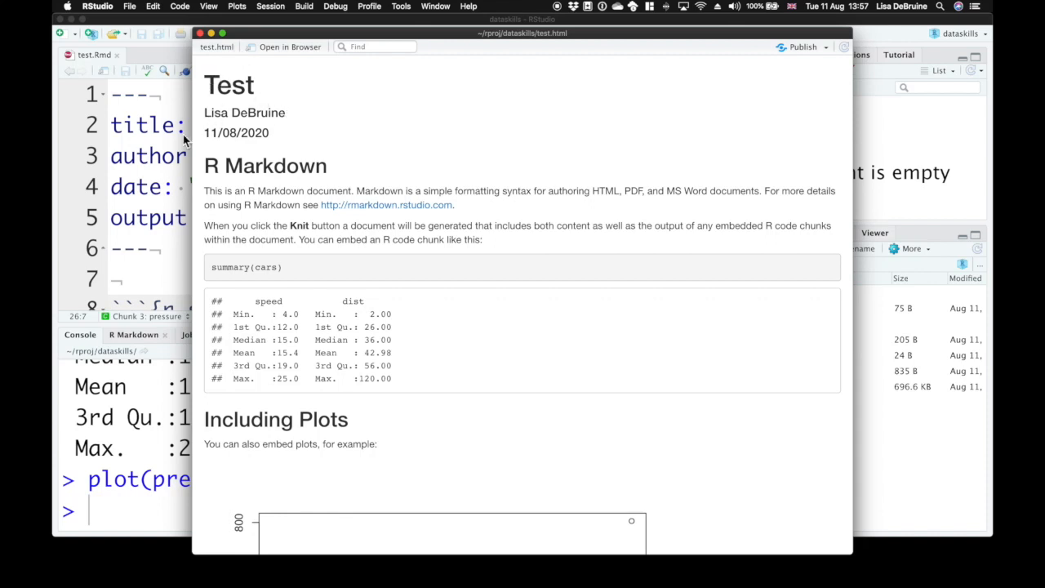
{"action": "mouse_move", "coordinate": [291, 146]}
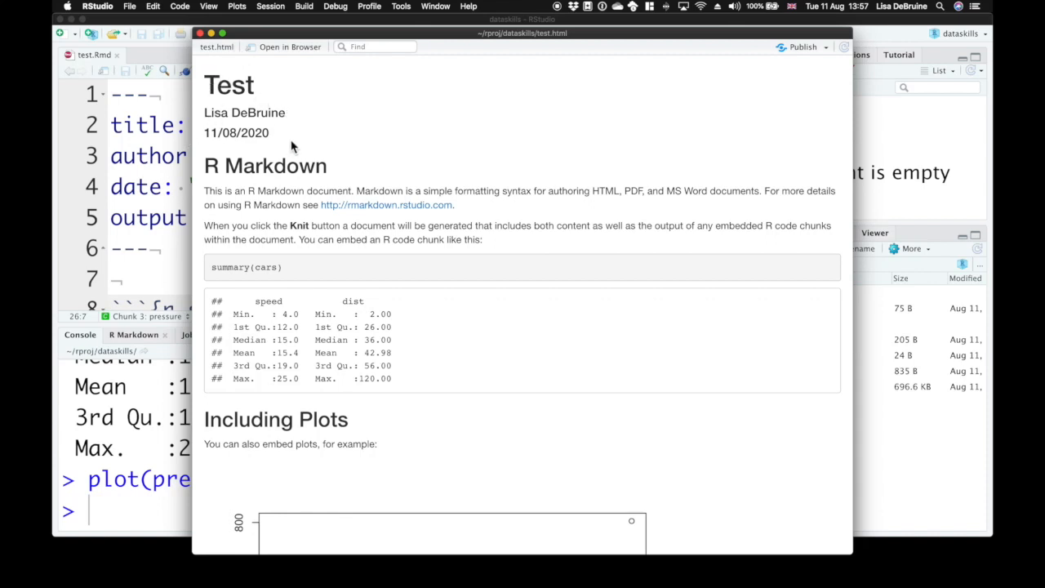
Scroll through the test.html preview down to the pressure plot
{"action": "scroll", "scroll_direction": "down", "scroll_amount": 3}
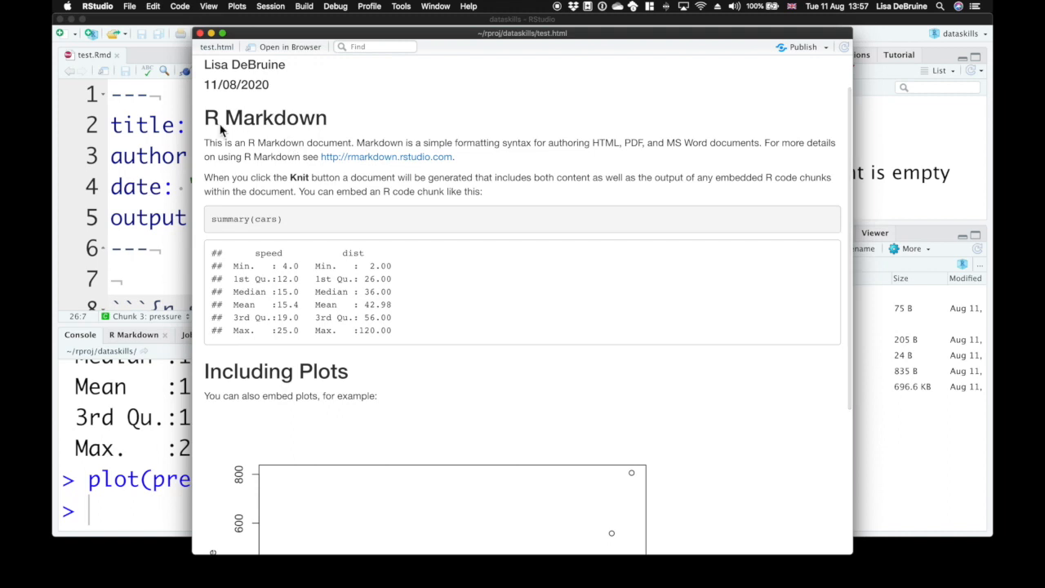
{"action": "mouse_move", "coordinate": [338, 118]}
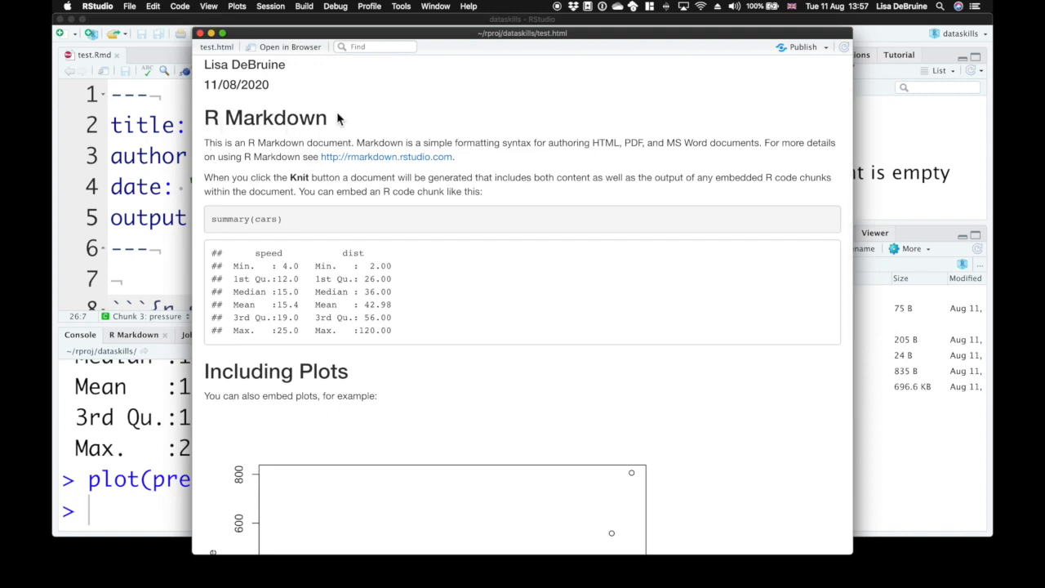
{"action": "mouse_move", "coordinate": [231, 161]}
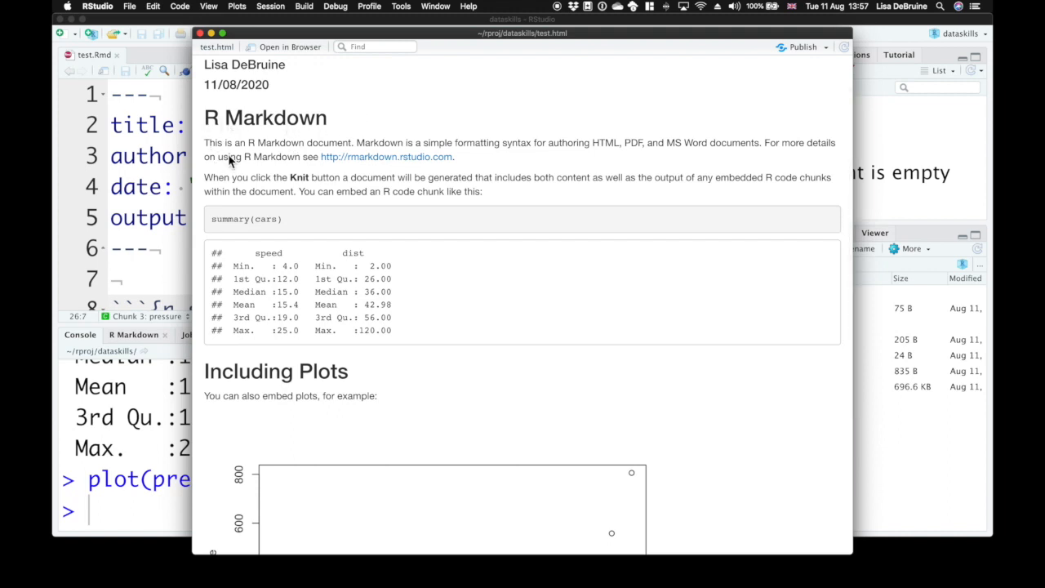
{"action": "mouse_move", "coordinate": [349, 166]}
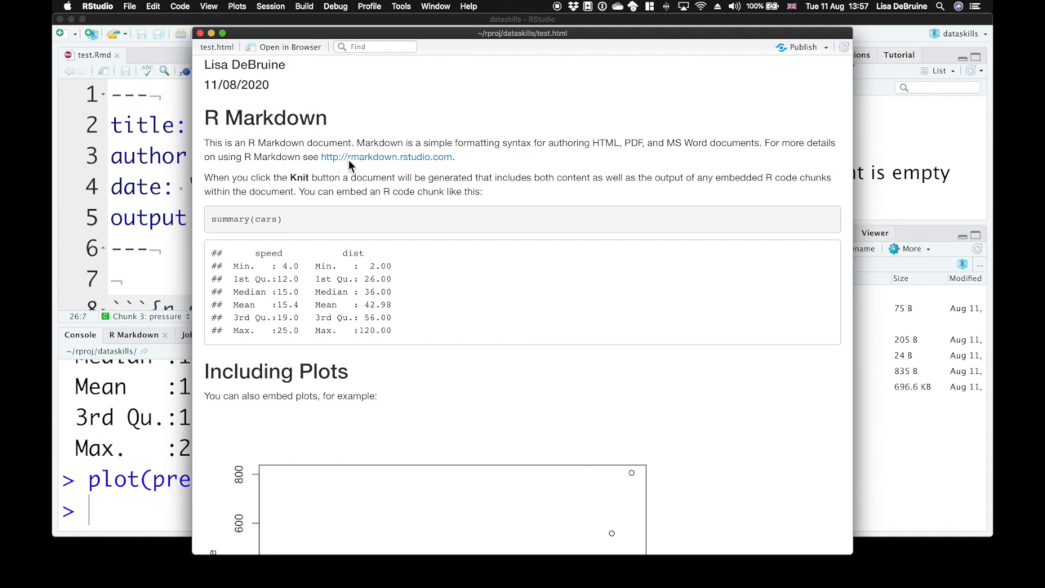
{"action": "mouse_move", "coordinate": [308, 186]}
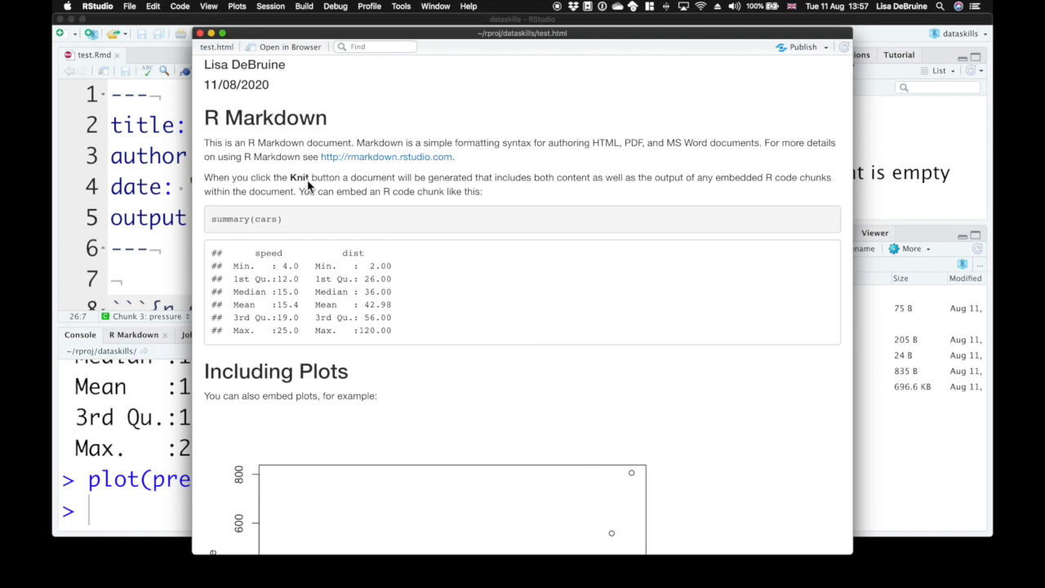
{"action": "mouse_move", "coordinate": [309, 186]}
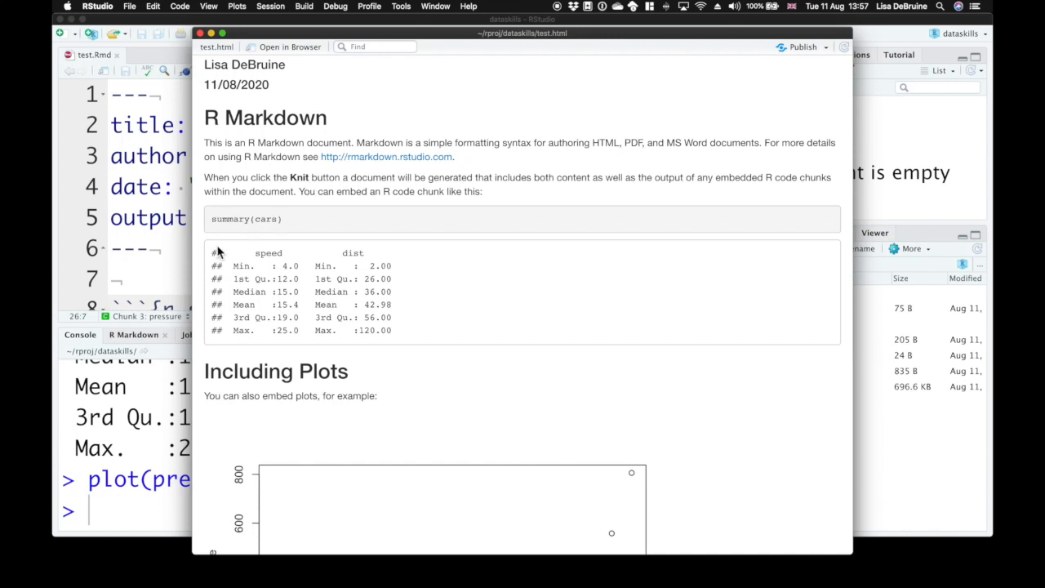
{"action": "mouse_move", "coordinate": [253, 230]}
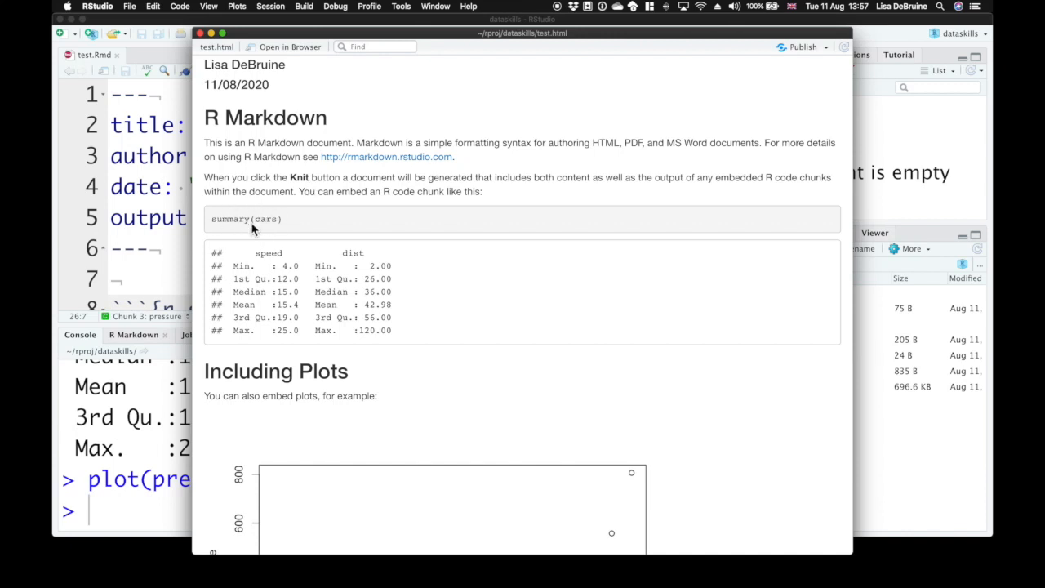
{"action": "mouse_move", "coordinate": [261, 234]}
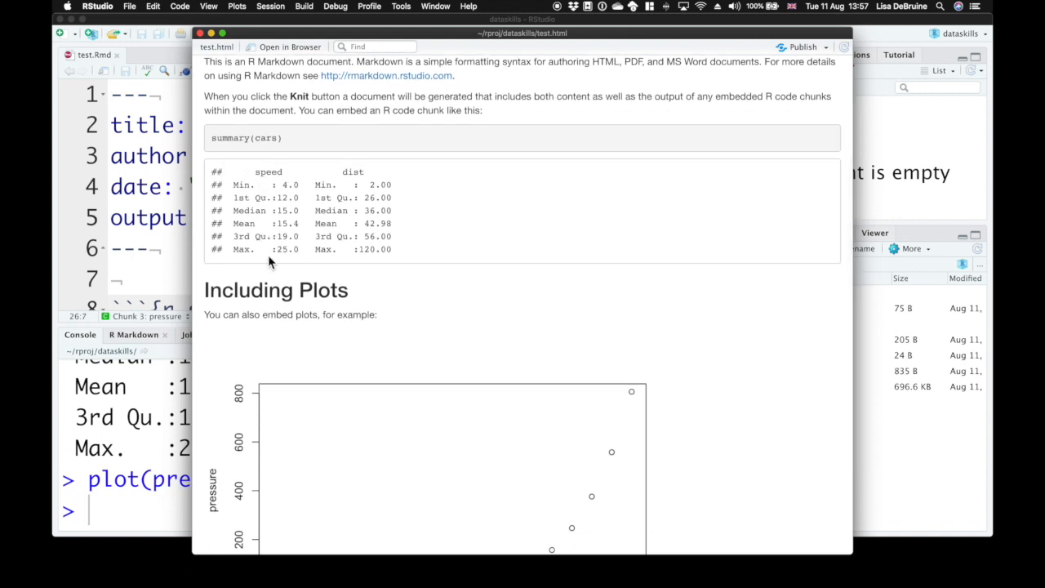
{"action": "mouse_move", "coordinate": [221, 262]}
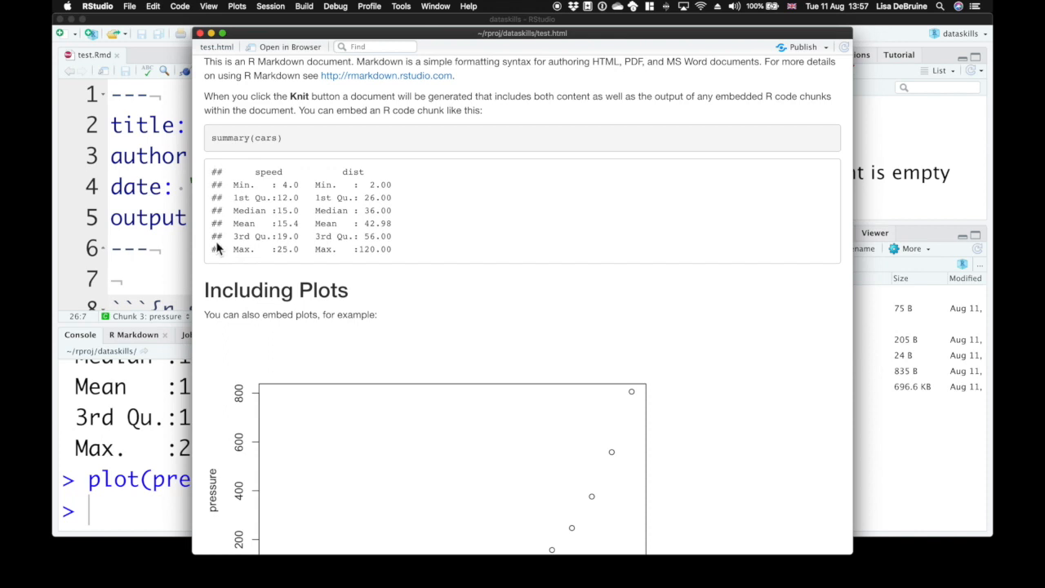
{"action": "mouse_move", "coordinate": [217, 260]}
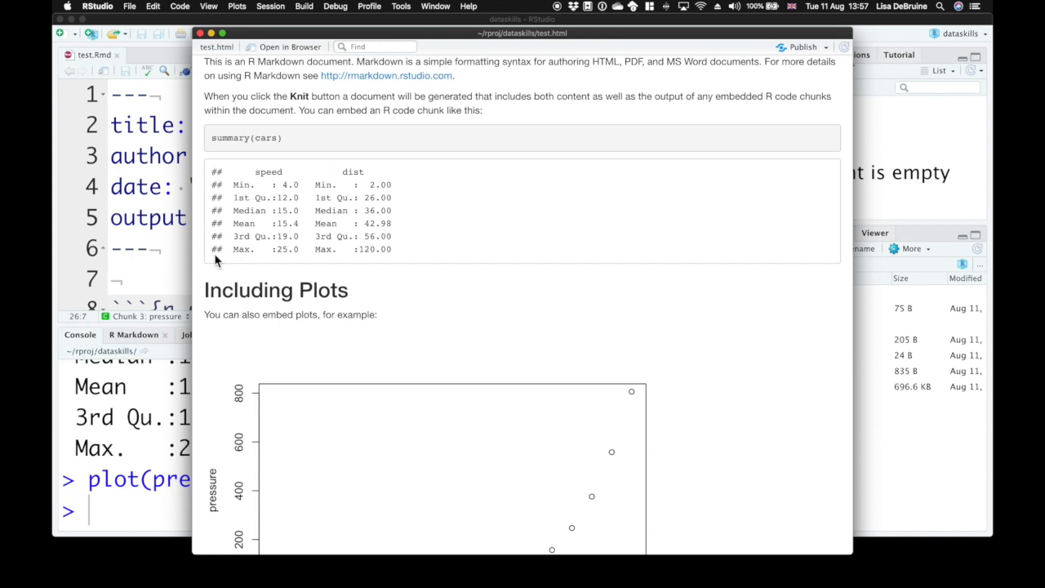
{"action": "scroll", "scroll_direction": "down", "scroll_amount": 3}
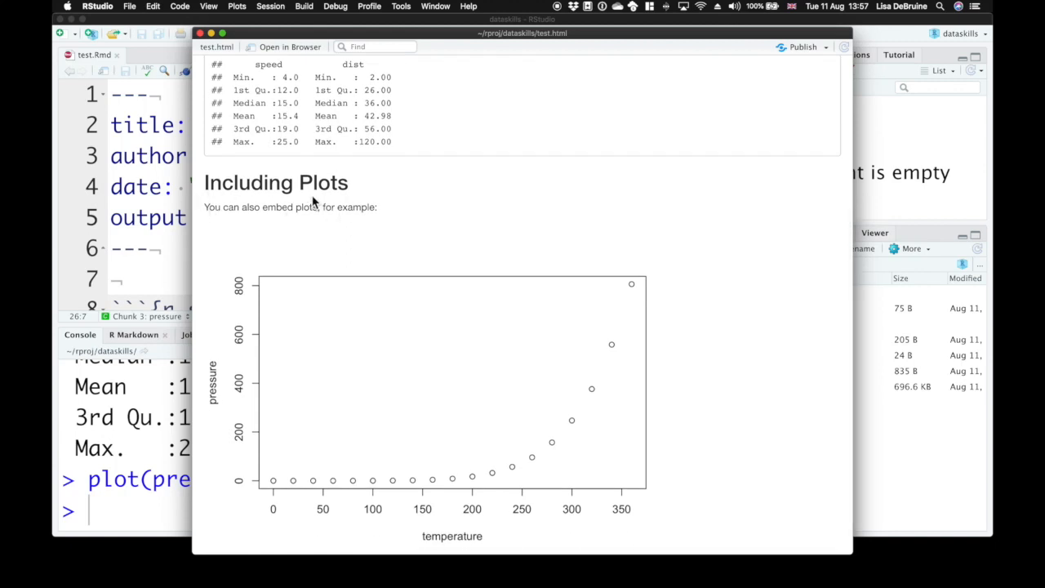
{"action": "mouse_move", "coordinate": [267, 189]}
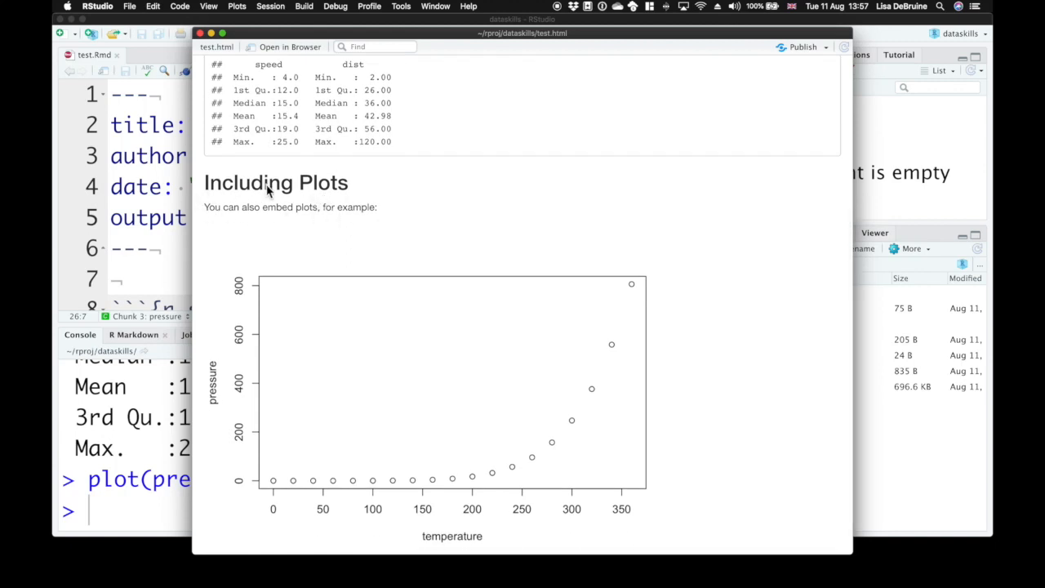
{"action": "scroll", "scroll_direction": "down", "scroll_amount": 3}
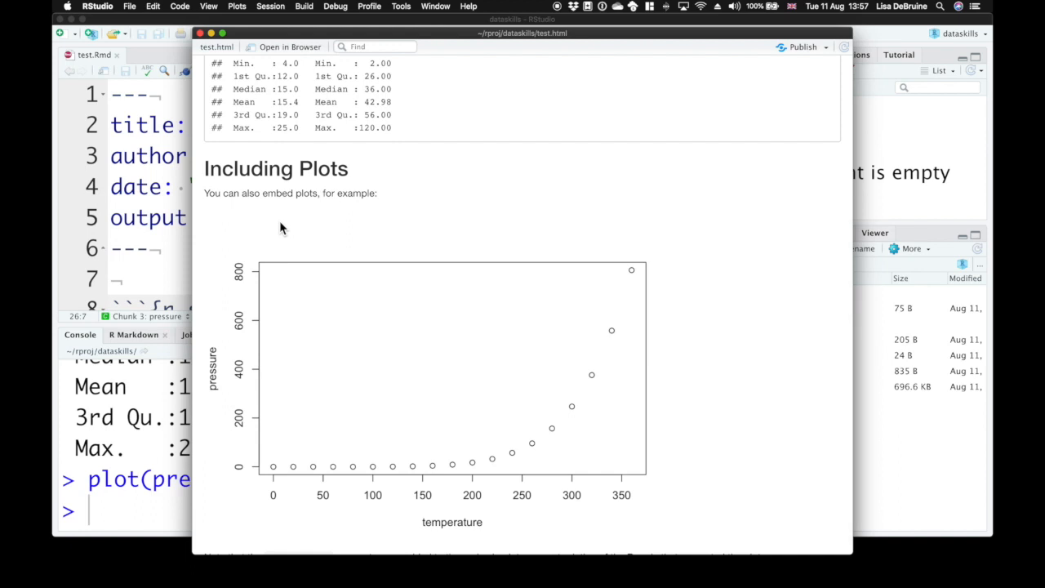
{"action": "mouse_move", "coordinate": [157, 245]}
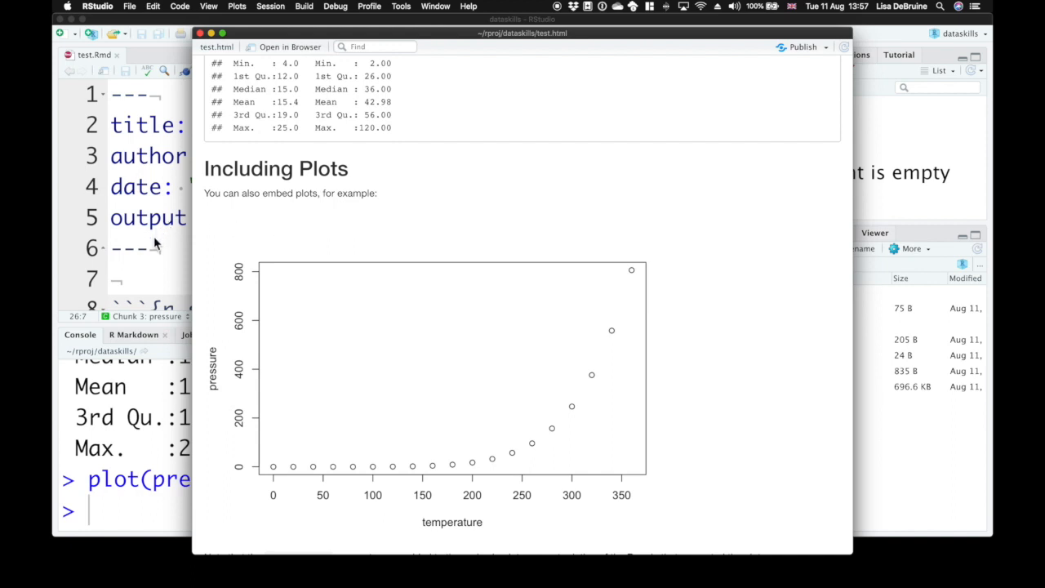
{"action": "scroll", "scroll_direction": "down", "scroll_amount": 3}
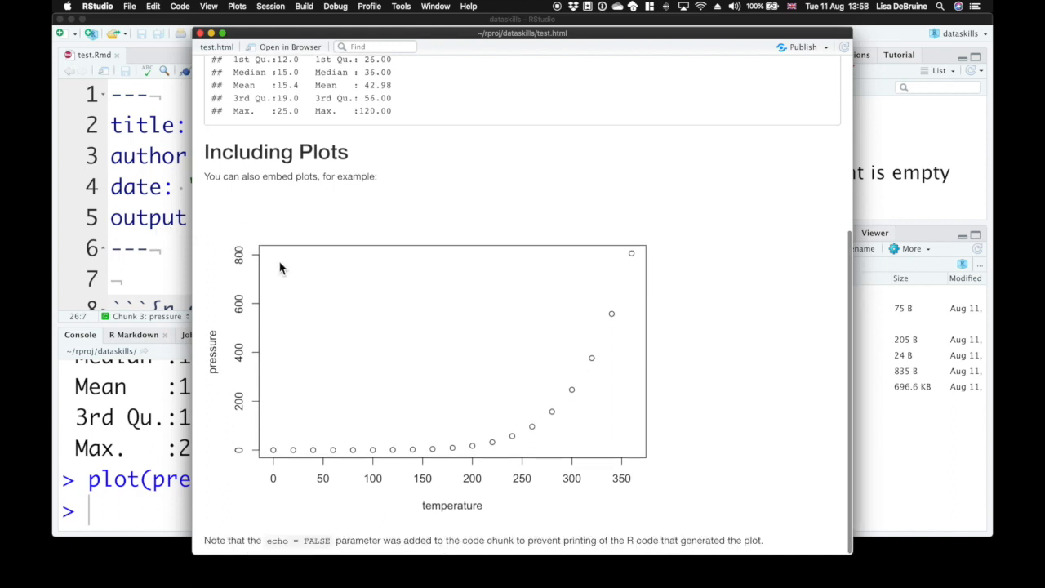
{"action": "mouse_move", "coordinate": [332, 274]}
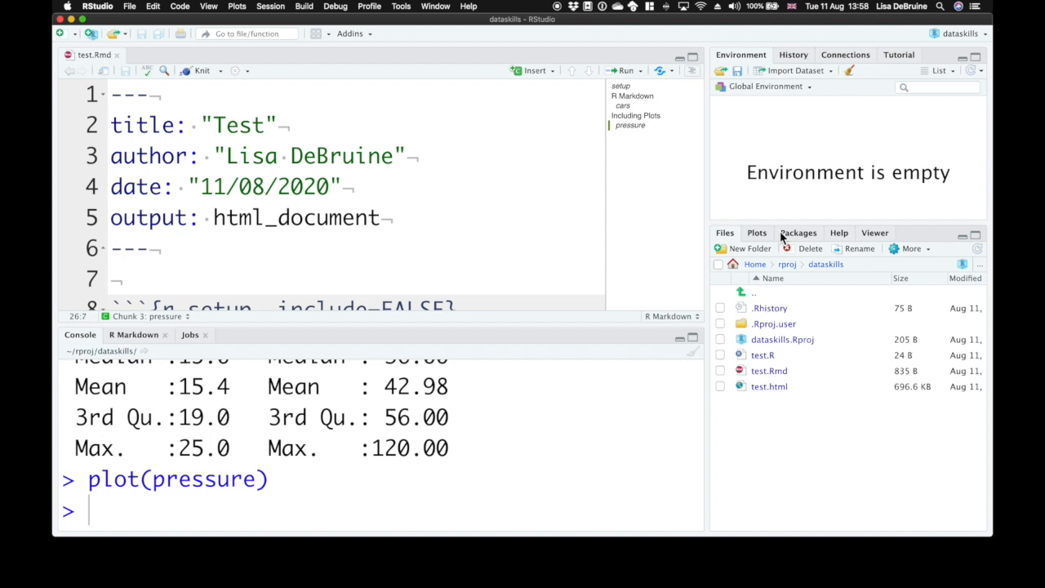
{"action": "mouse_move", "coordinate": [767, 249]}
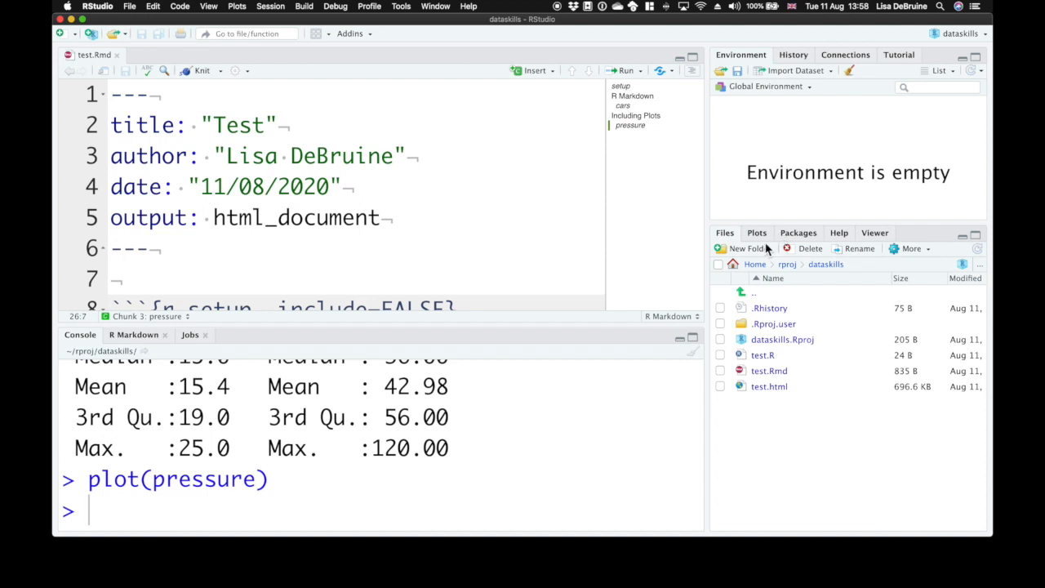
{"action": "mouse_move", "coordinate": [765, 386]}
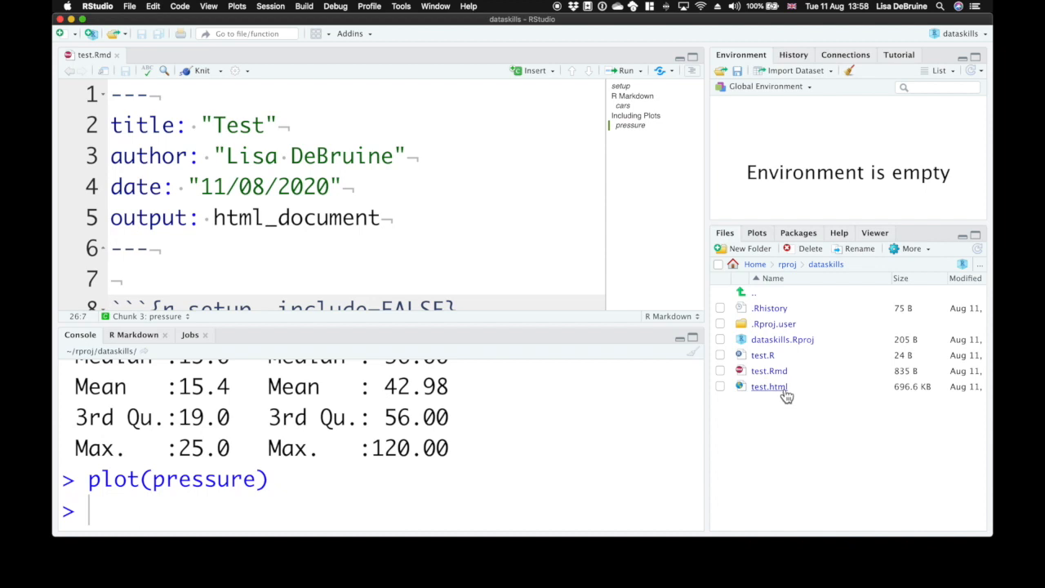
{"action": "mouse_move", "coordinate": [769, 386]}
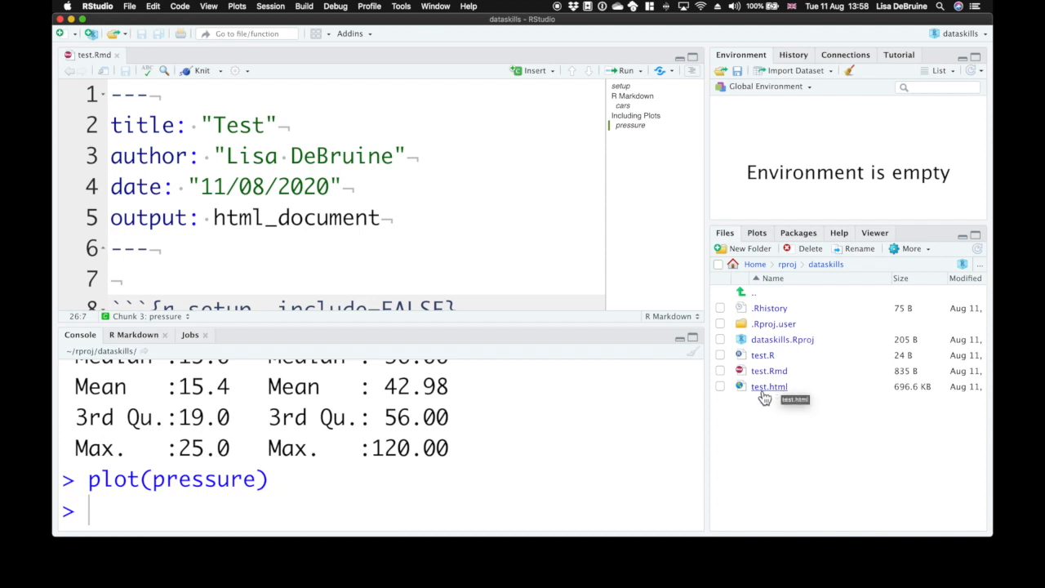
Open test.html from the Files pane in the web browser
{"action": "right_click", "coordinate": [768, 386]}
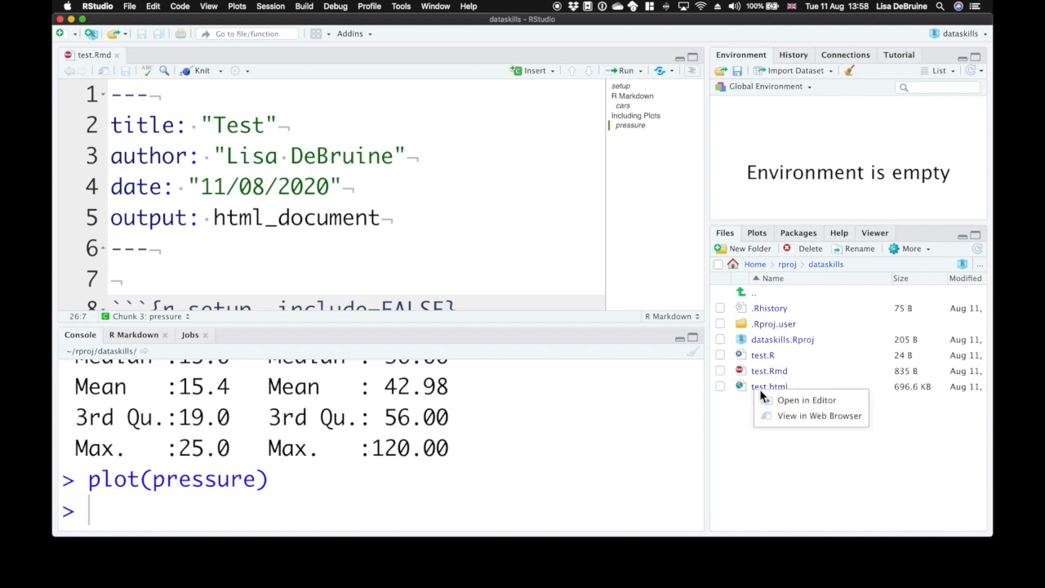
{"action": "mouse_move", "coordinate": [789, 415]}
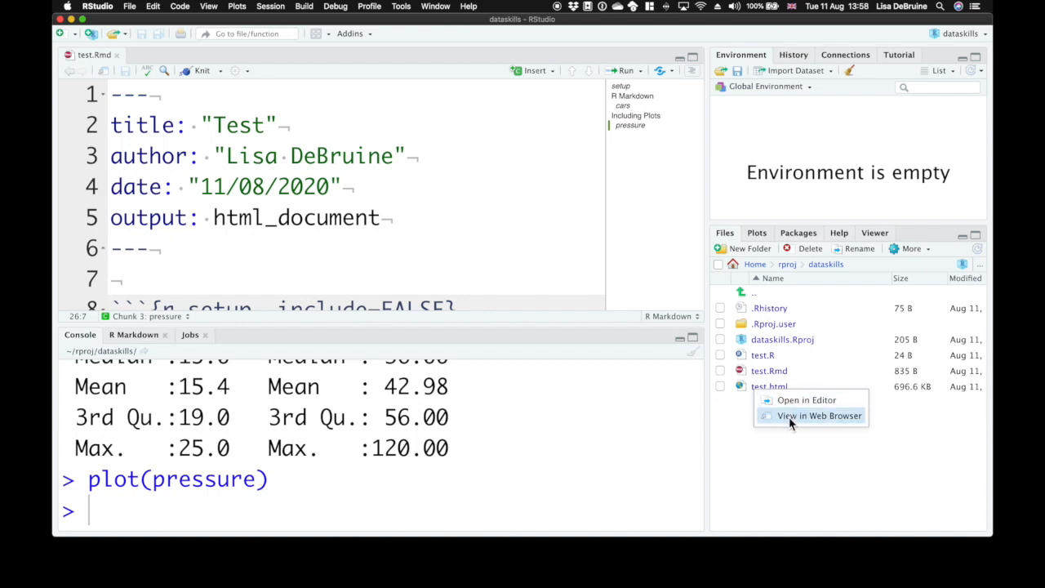
{"action": "left_click", "coordinate": [819, 416]}
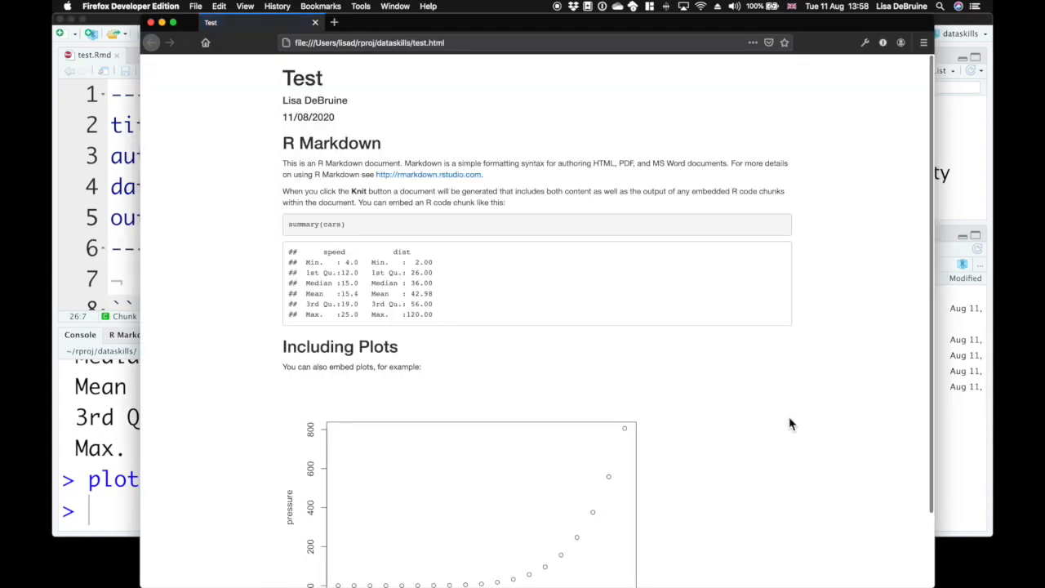
{"action": "scroll", "scroll_direction": "down", "scroll_amount": 3}
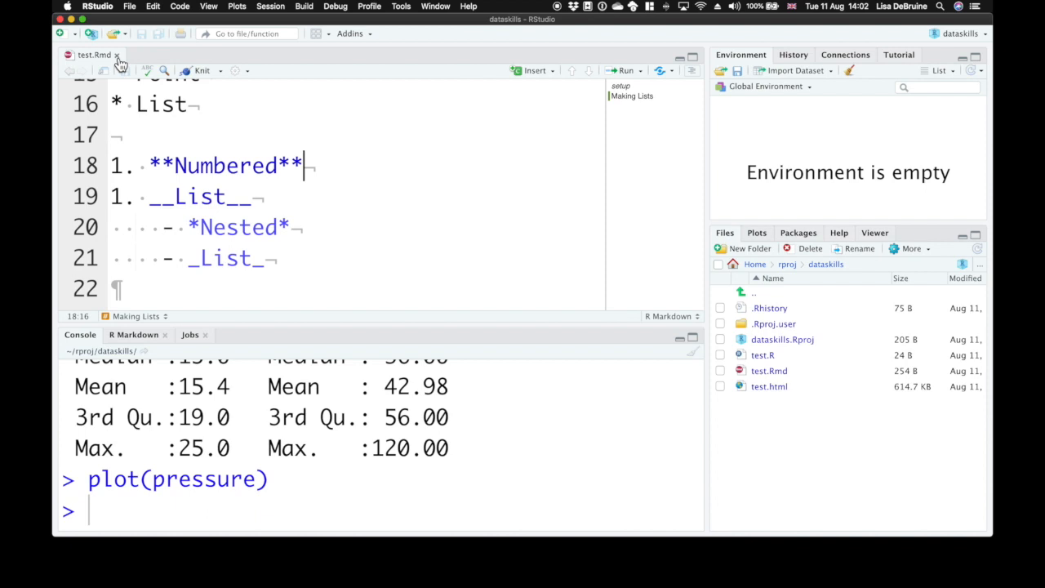
Close the test.Rmd editor tab
{"action": "left_click", "coordinate": [79, 55]}
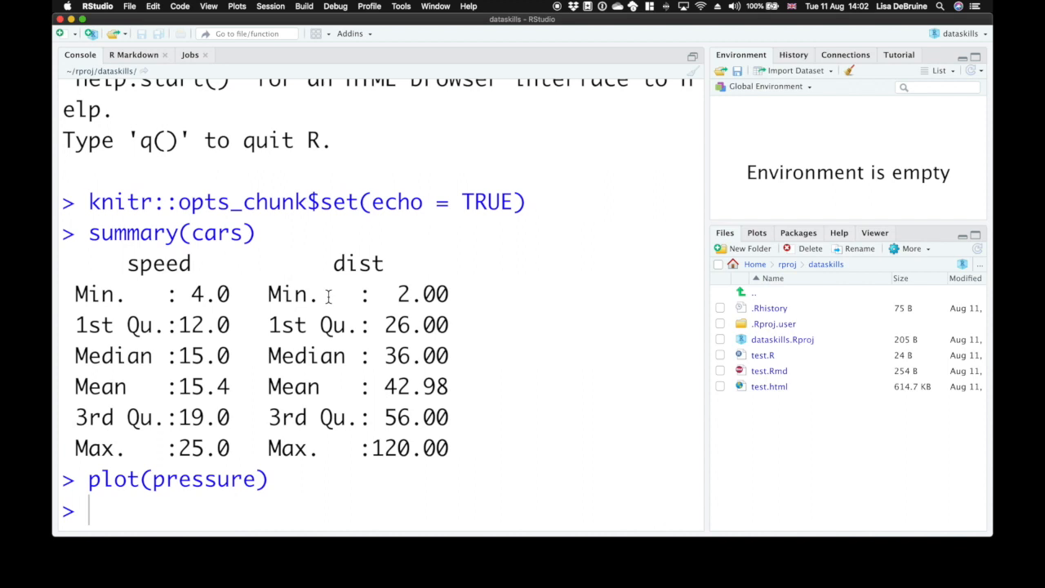
{"action": "mouse_move", "coordinate": [506, 331]}
{"action": "type", "text": "dataskills::"}
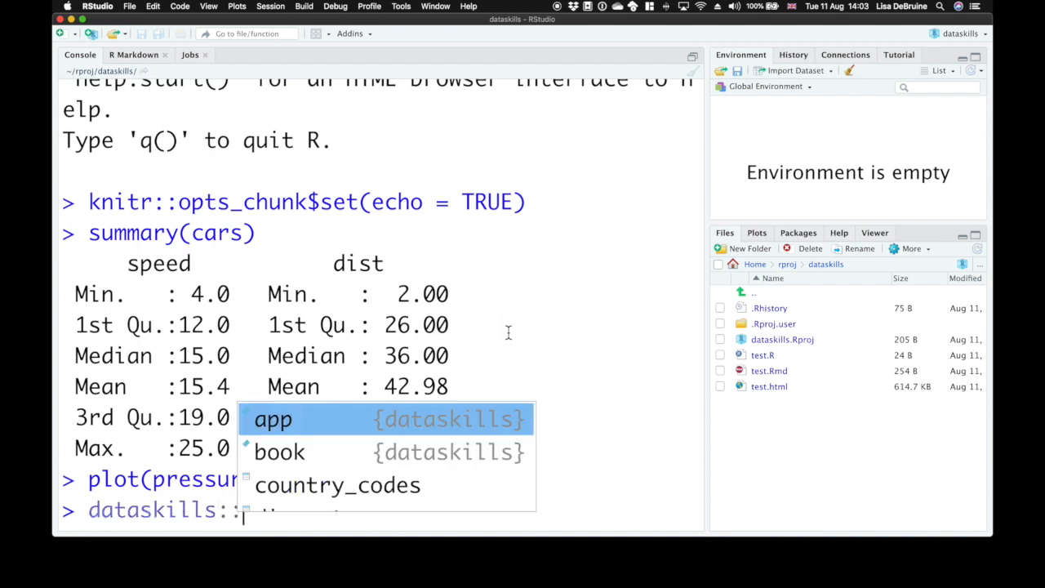
Run exercise(1) in the console to create 01_intro_exercise.Rmd
{"action": "type", "text": "exercise("}
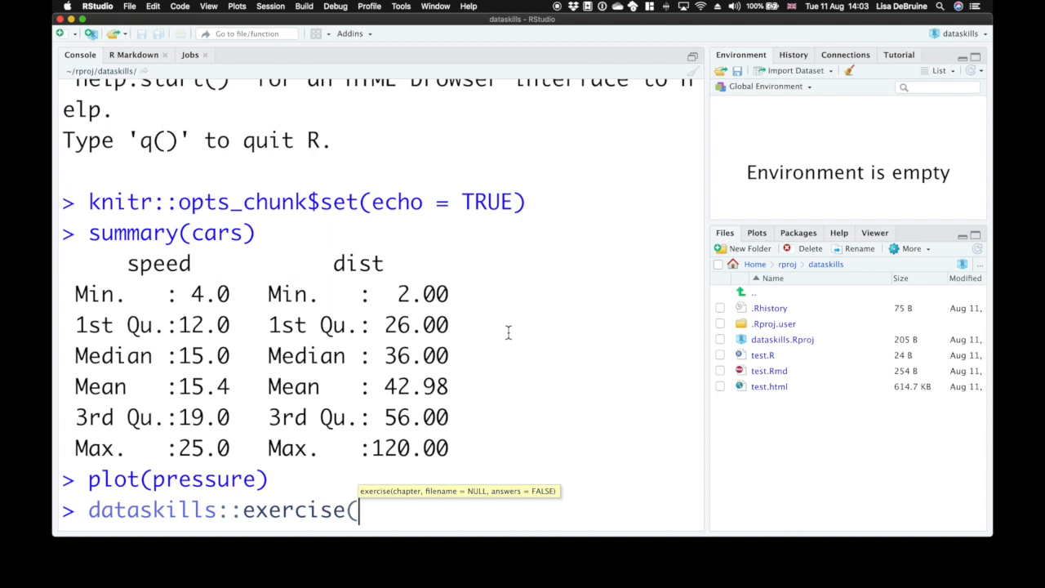
{"action": "type", "text": "1"}
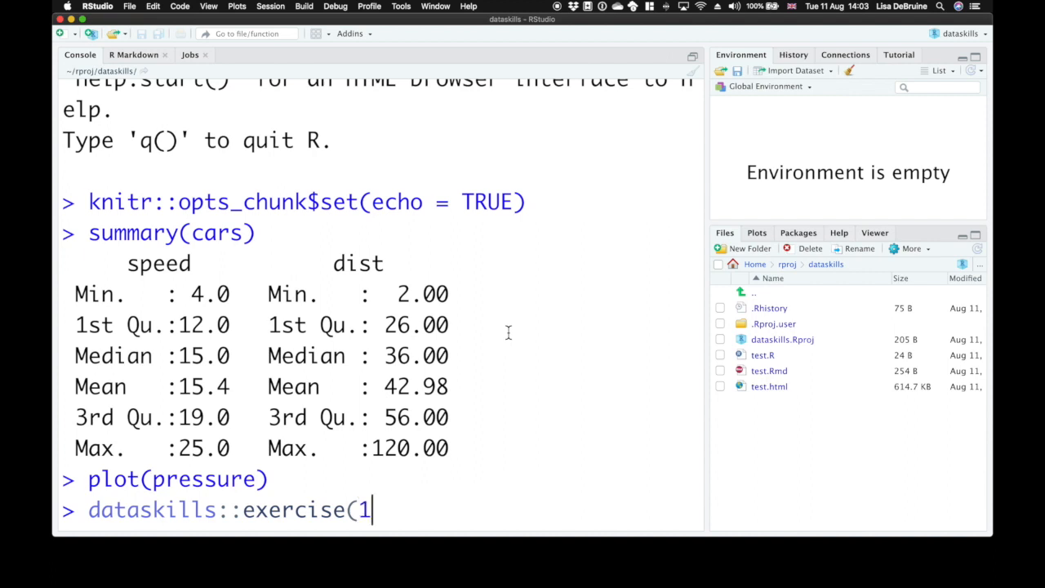
{"action": "type", "text": ")"}
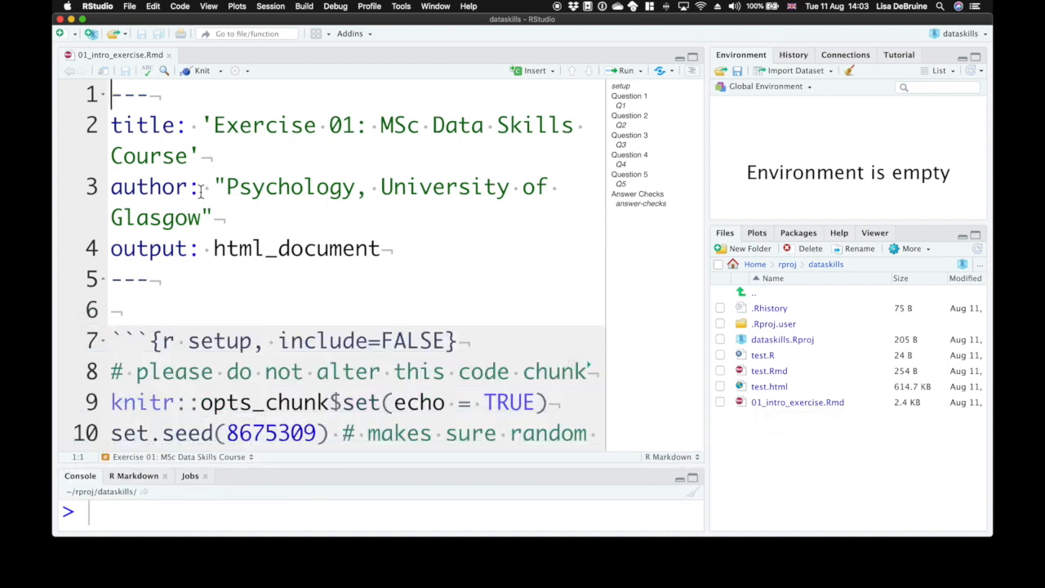
Highlight the exercise file's author and scroll through the header, setup chunk and Question 1
{"action": "left_click_drag", "start_coordinate": [226, 186], "coordinate": [209, 217]}
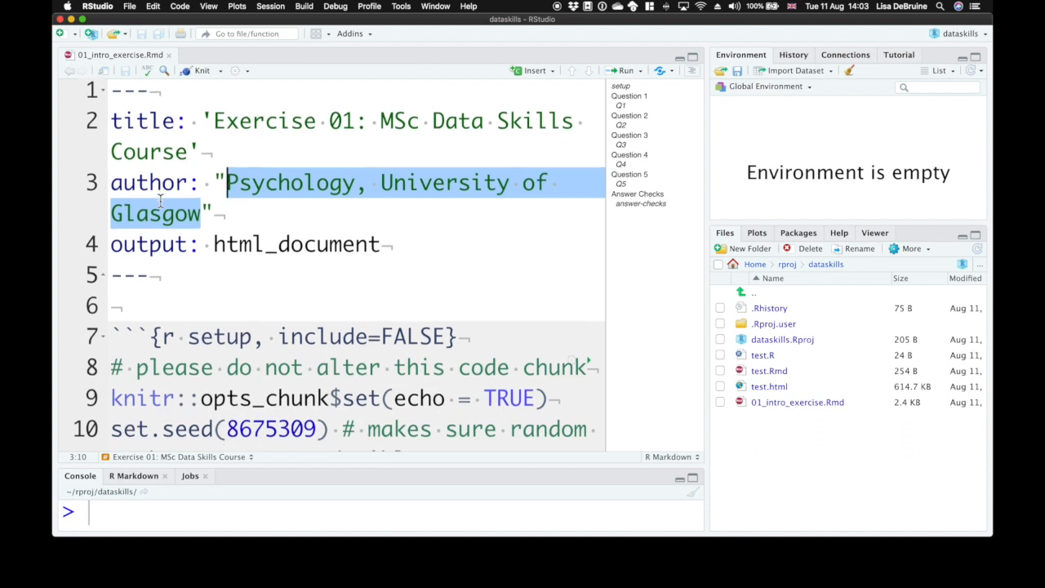
{"action": "scroll", "scroll_direction": "down", "scroll_amount": 3}
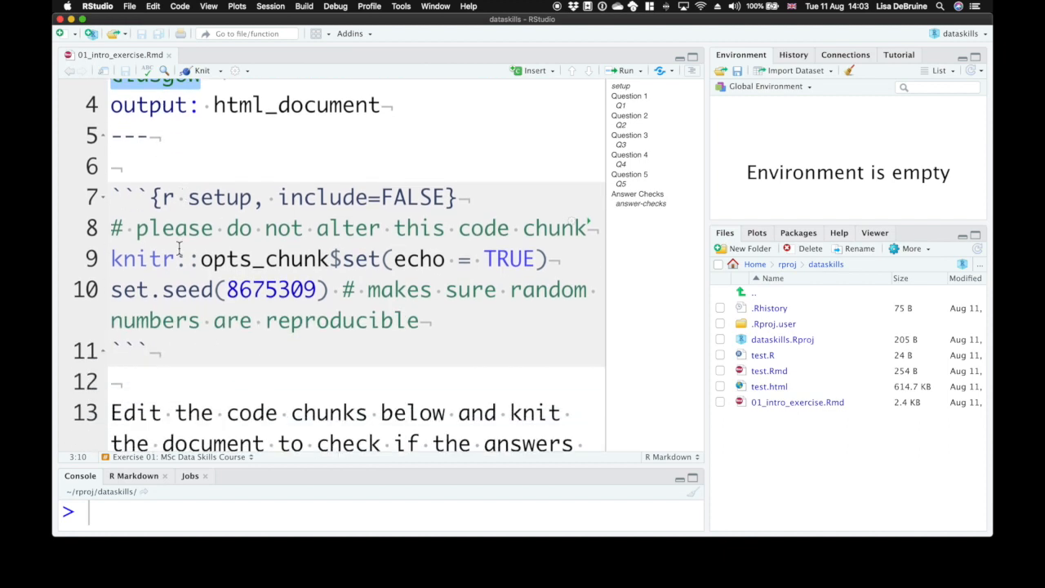
{"action": "scroll", "scroll_direction": "down", "scroll_amount": 3}
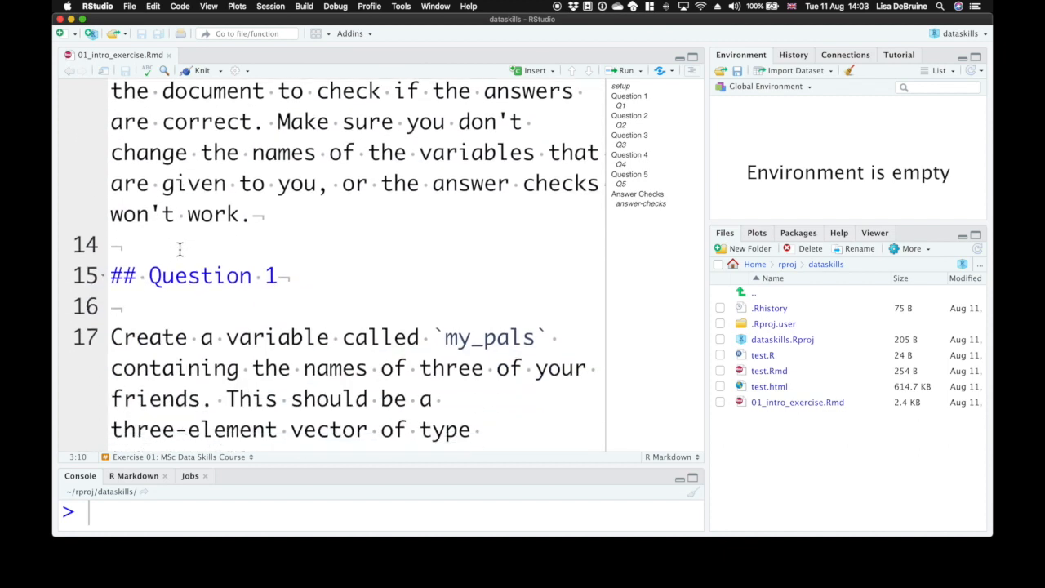
{"action": "scroll", "scroll_direction": "down", "scroll_amount": 3}
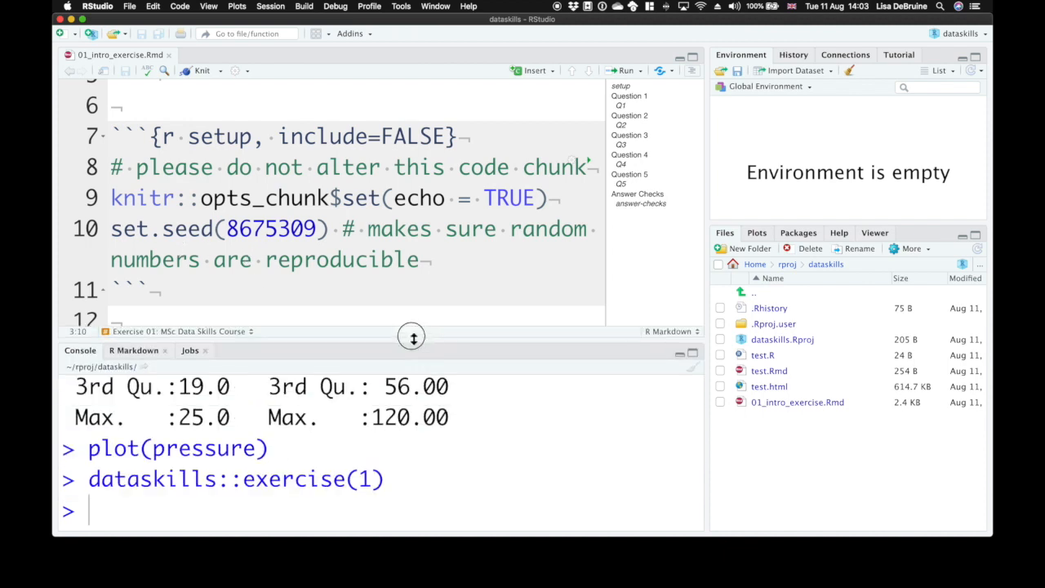
Enlarge the console and add an answers argument to a recalled dataskills::exercise(1) call
{"action": "left_click_drag", "start_coordinate": [412, 336], "coordinate": [412, 317]}
{"action": "type", "text": "dataskills::exercise(1"}
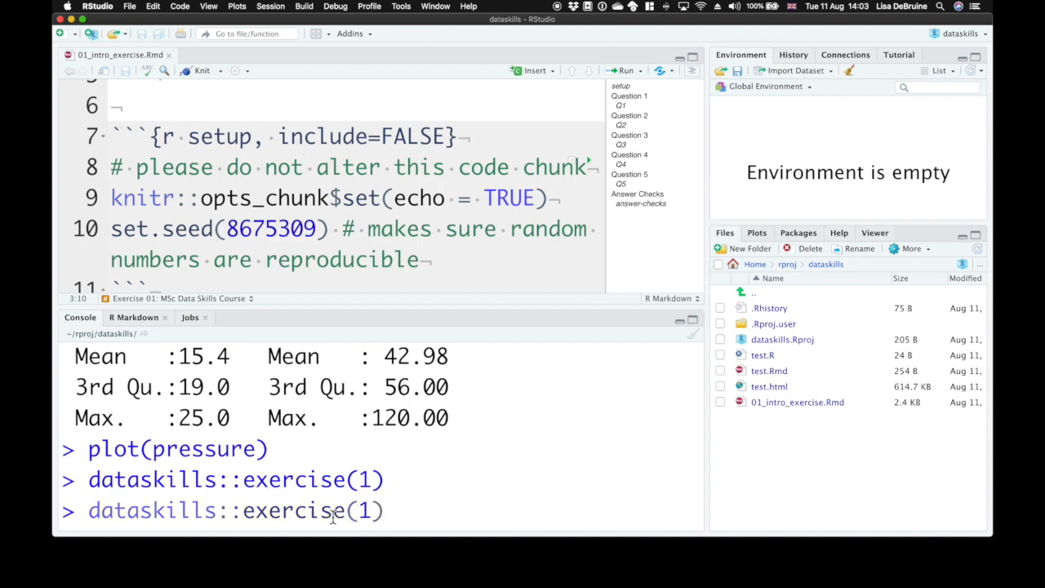
{"action": "type", "text": ","}
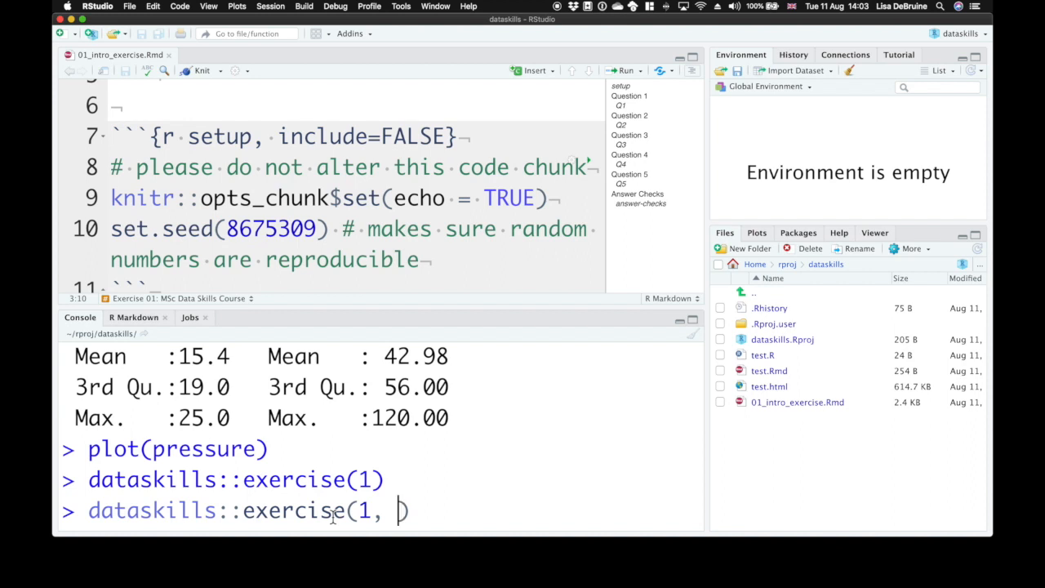
{"action": "type", "text": "ansp"}
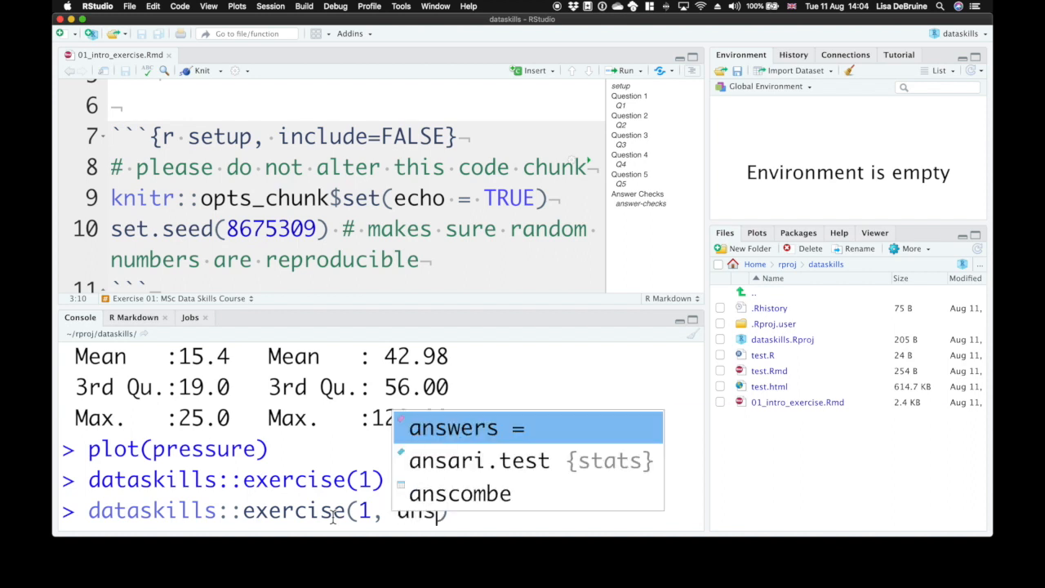